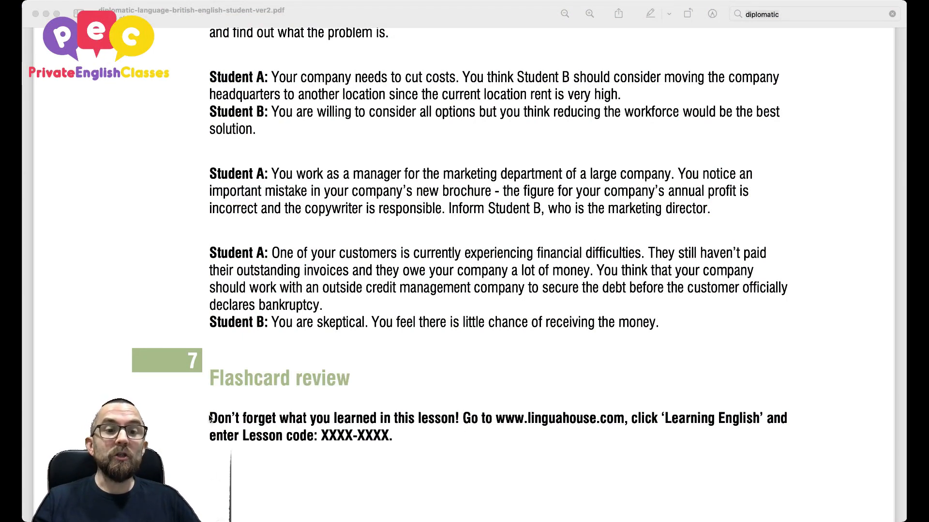
{"action": "mouse_move", "coordinate": [326, 491]}
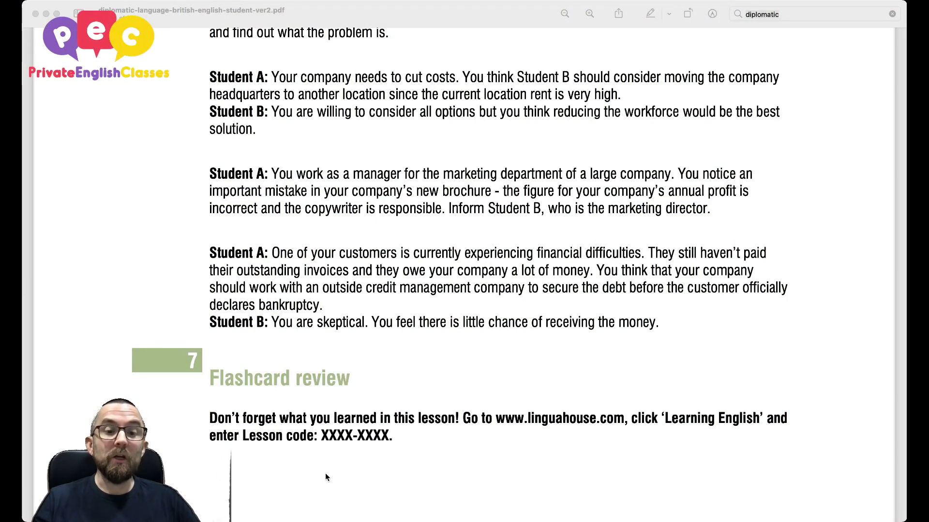
{"action": "mouse_move", "coordinate": [307, 497]}
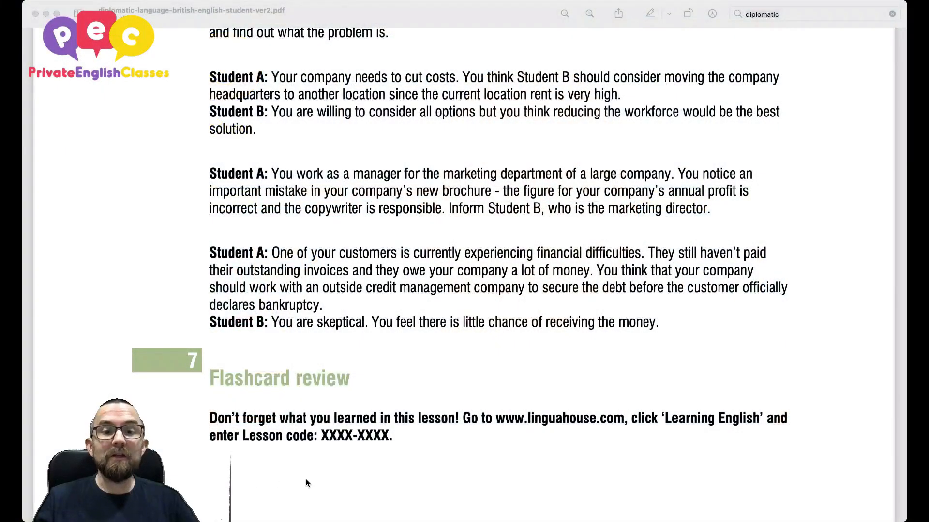
{"action": "mouse_move", "coordinate": [320, 481]}
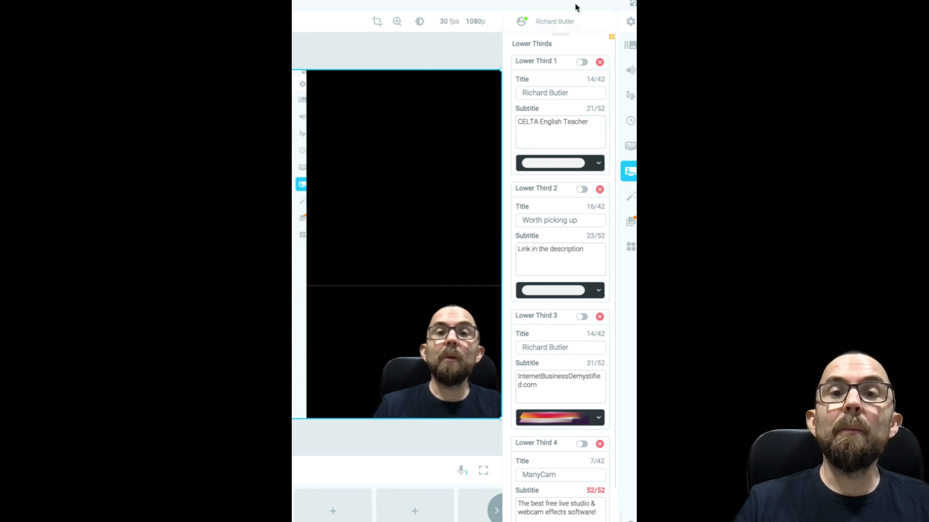
Show the five saved presets, with Preset 4's FaceTime HD camera and screen area layers.
{"action": "left_click", "coordinate": [628, 46]}
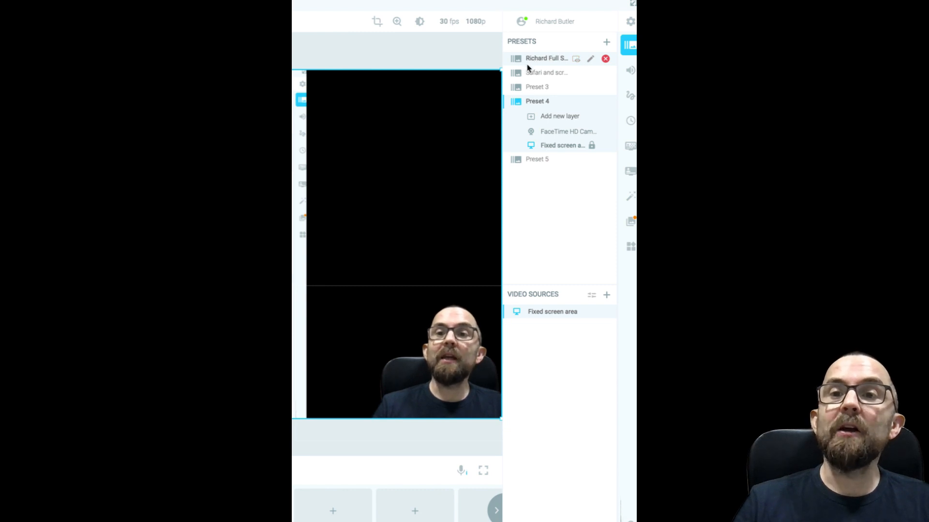
{"action": "mouse_move", "coordinate": [529, 68]}
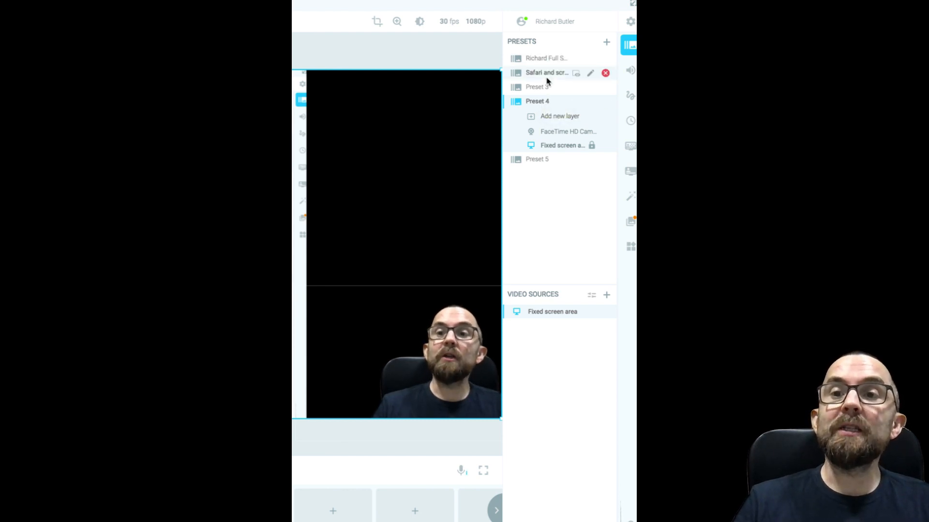
{"action": "mouse_move", "coordinate": [548, 81]}
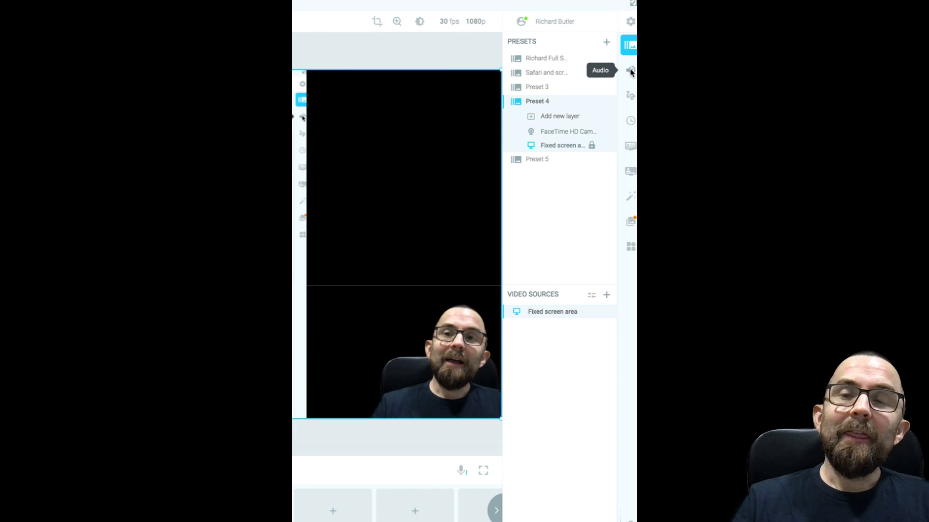
Show audio settings with the Tula Mobile Microphone input and MacBook Pro Speakers playback.
{"action": "left_click", "coordinate": [633, 72]}
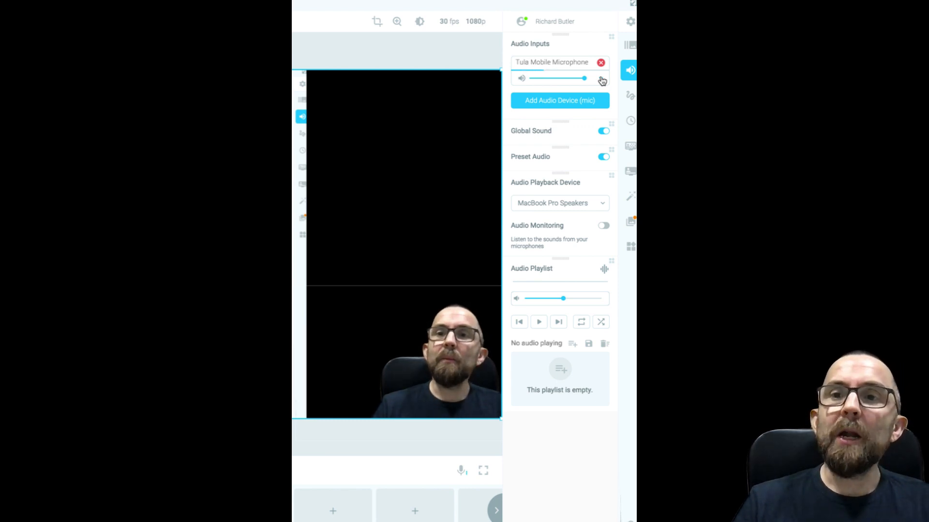
Expand the Tula Mobile Microphone entry to reveal its 560 ms sync offset.
{"action": "left_click", "coordinate": [601, 79]}
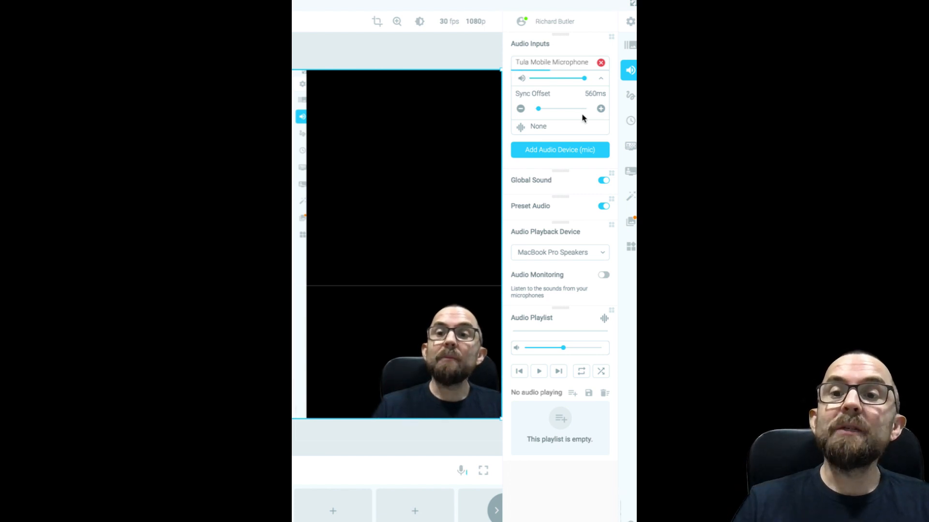
{"action": "mouse_move", "coordinate": [561, 208]}
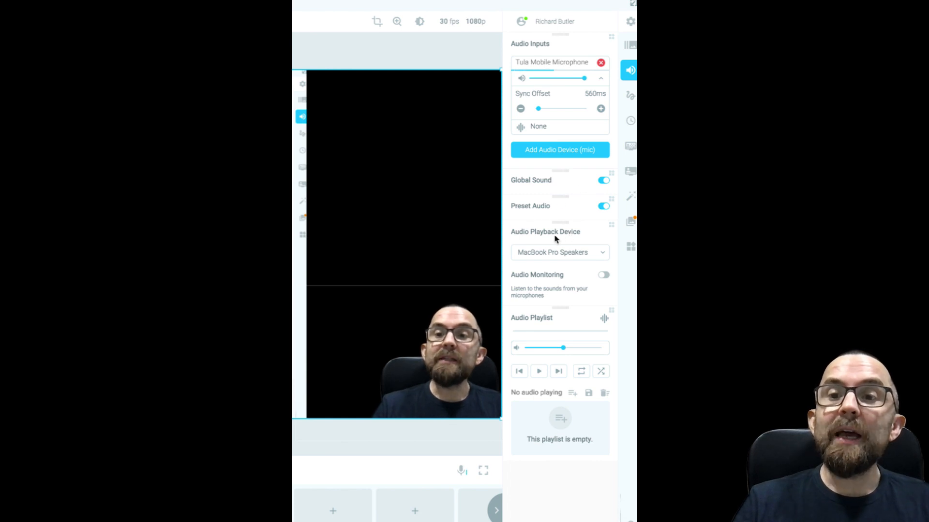
{"action": "mouse_move", "coordinate": [556, 300]}
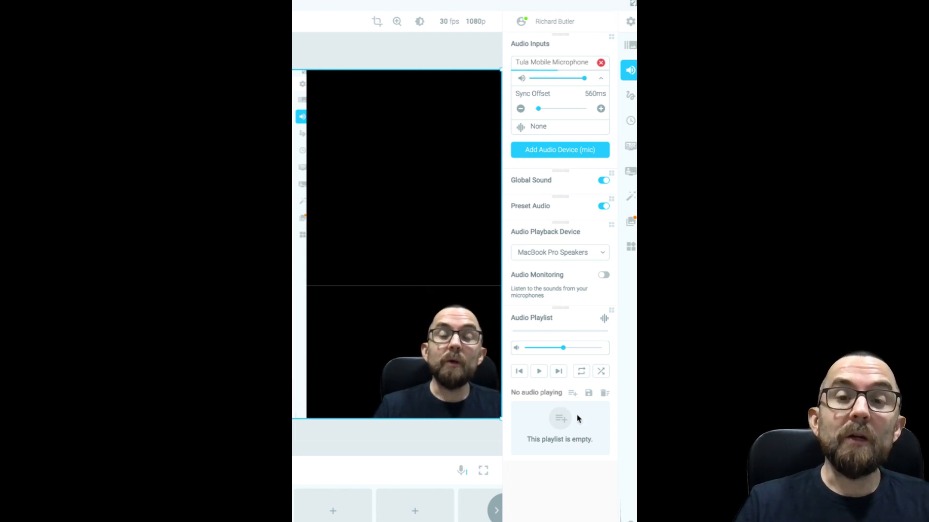
{"action": "mouse_move", "coordinate": [564, 413]}
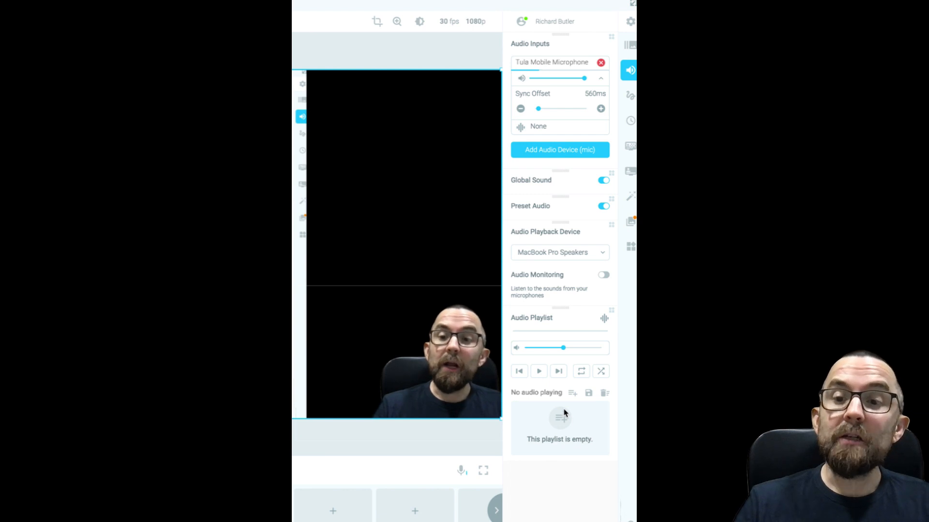
{"action": "mouse_move", "coordinate": [538, 371]}
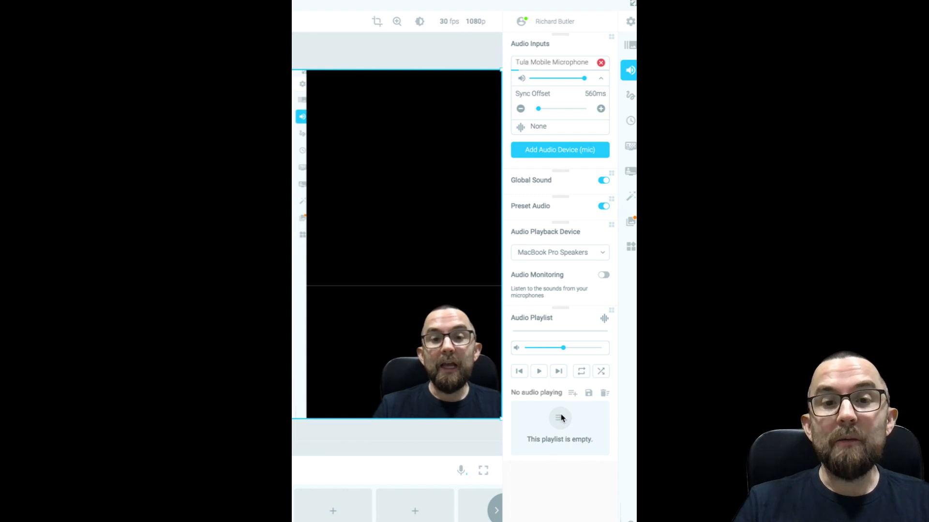
{"action": "mouse_move", "coordinate": [631, 95]}
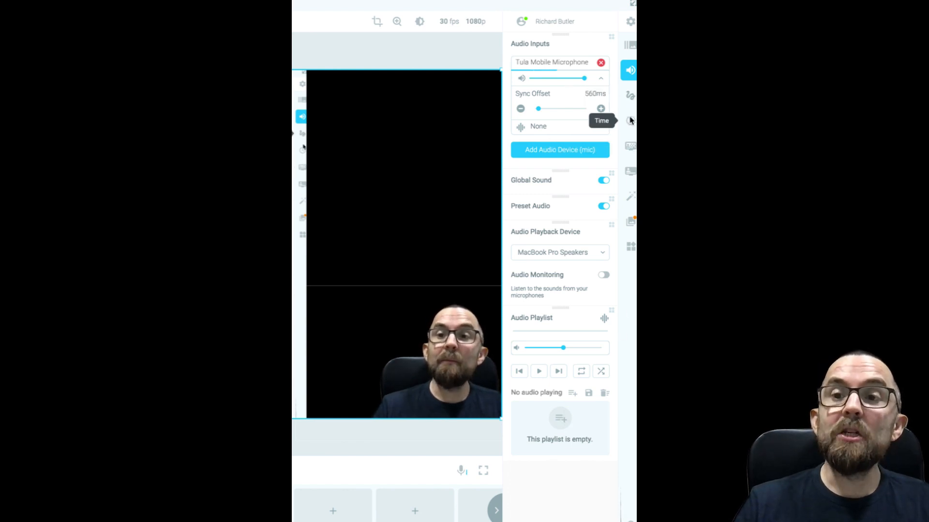
Turn on the countdown timer overlay and make its digits green.
{"action": "left_click", "coordinate": [630, 120]}
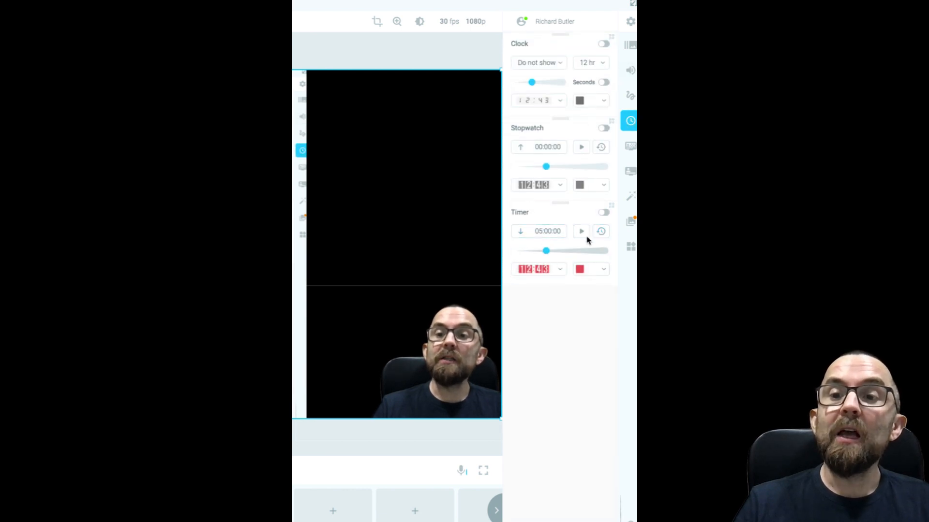
{"action": "left_click", "coordinate": [603, 213]}
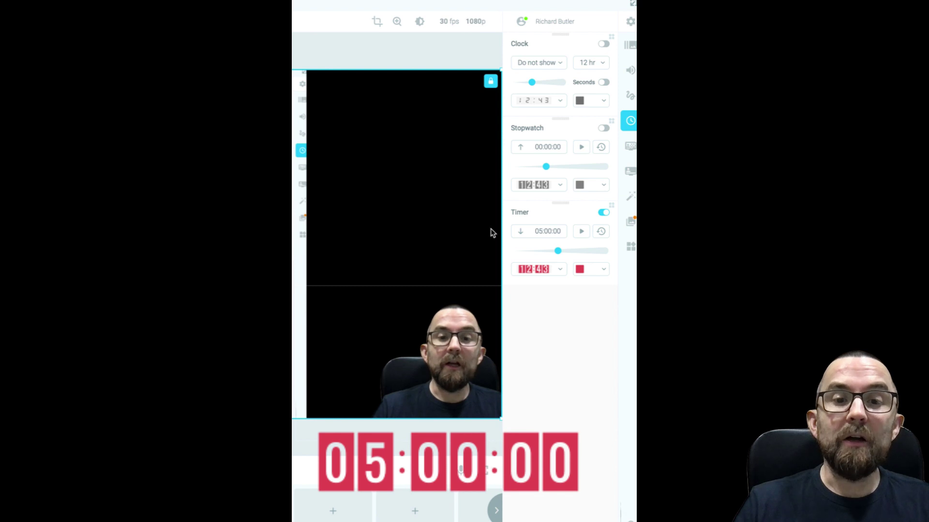
{"action": "left_click", "coordinate": [590, 269]}
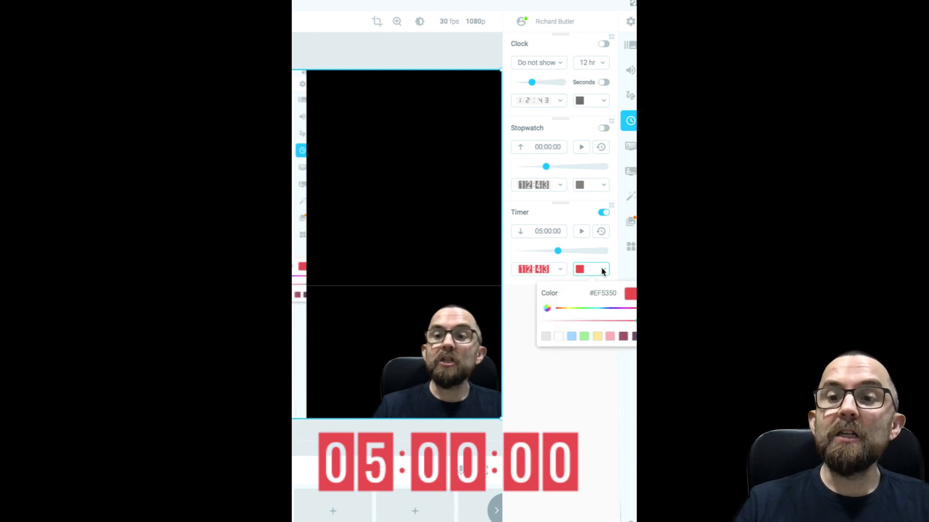
{"action": "left_click", "coordinate": [584, 337]}
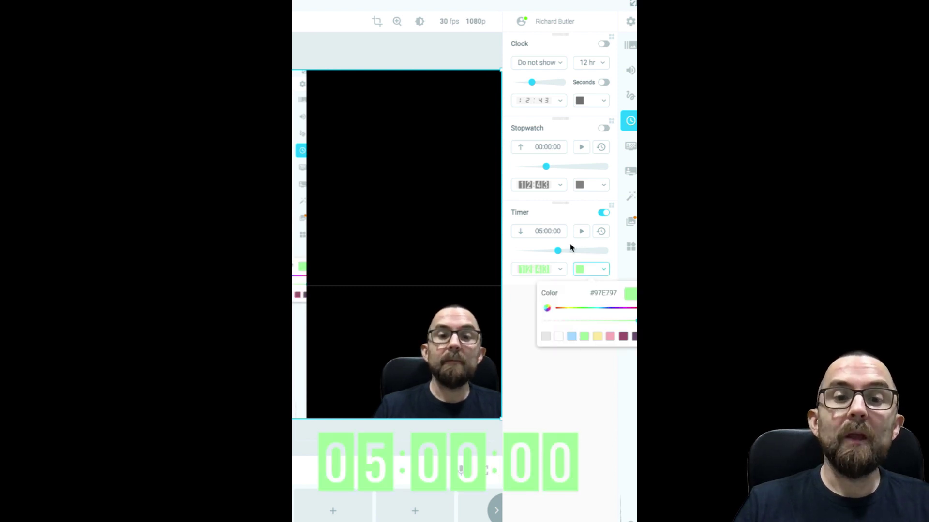
{"action": "left_click", "coordinate": [581, 231]}
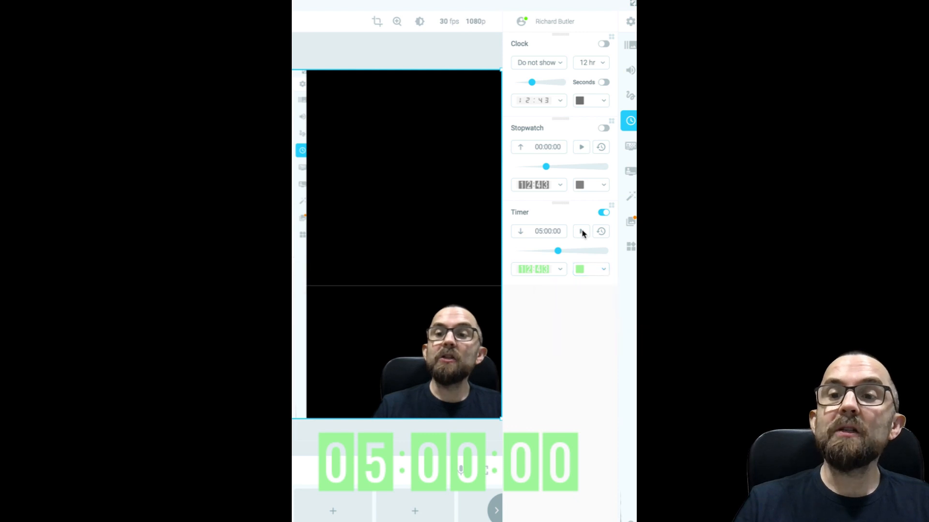
Run and reset the five-minute timer, start the stopwatch, then hide both overlays.
{"action": "left_click", "coordinate": [581, 232]}
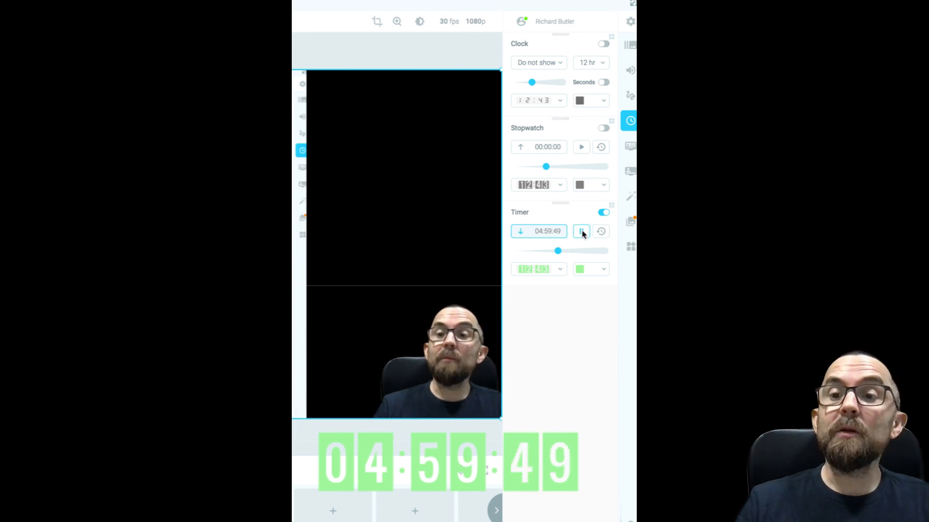
{"action": "left_click", "coordinate": [601, 231]}
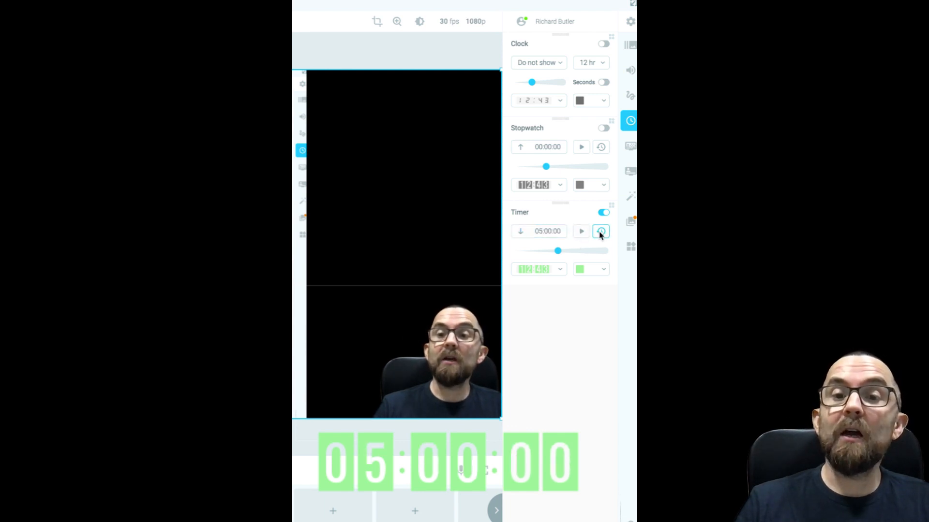
{"action": "left_click", "coordinate": [545, 231]}
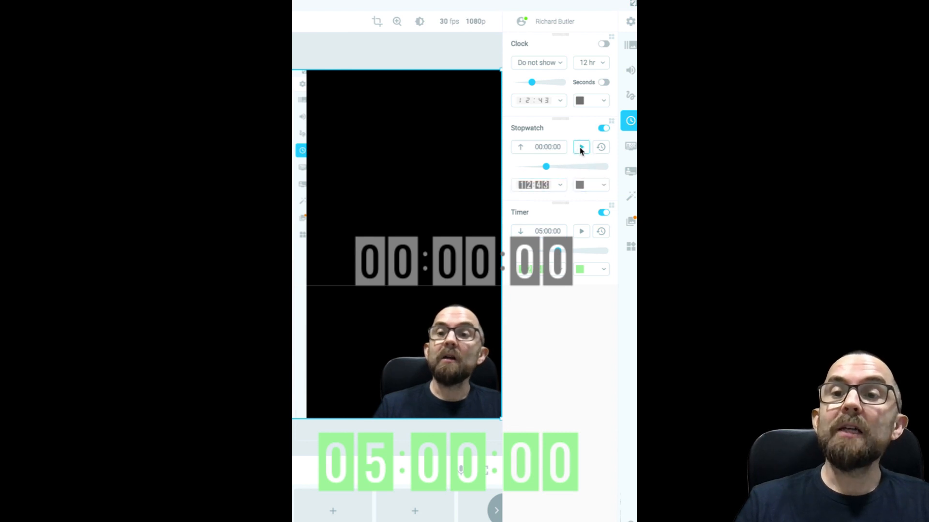
{"action": "left_click", "coordinate": [580, 147]}
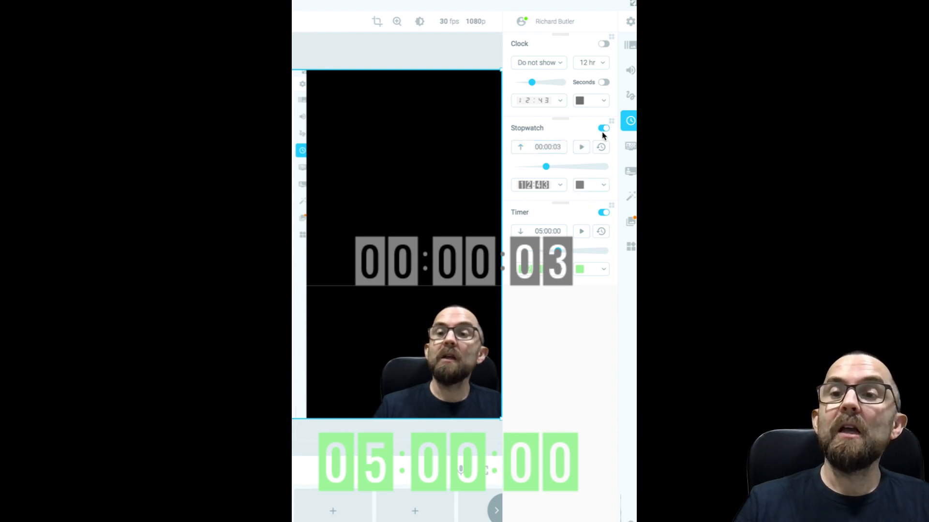
{"action": "left_click", "coordinate": [603, 128]}
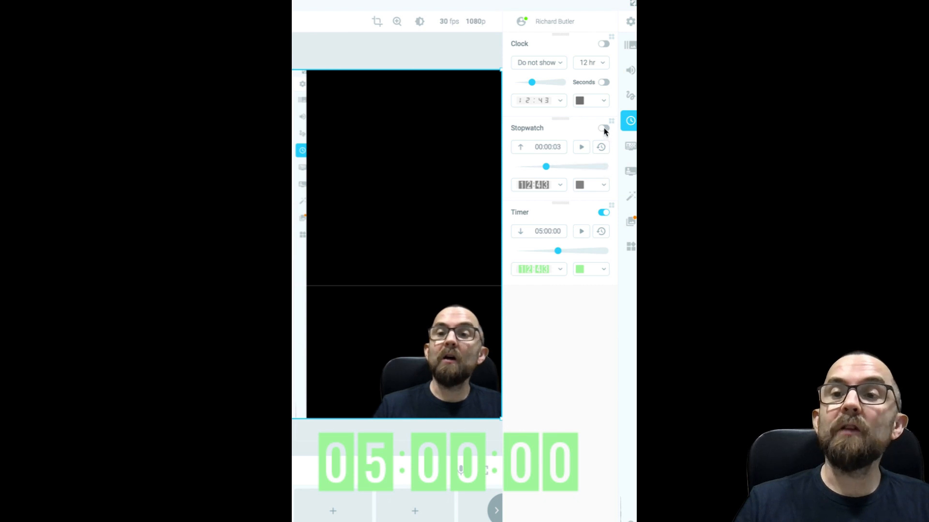
{"action": "left_click", "coordinate": [604, 213]}
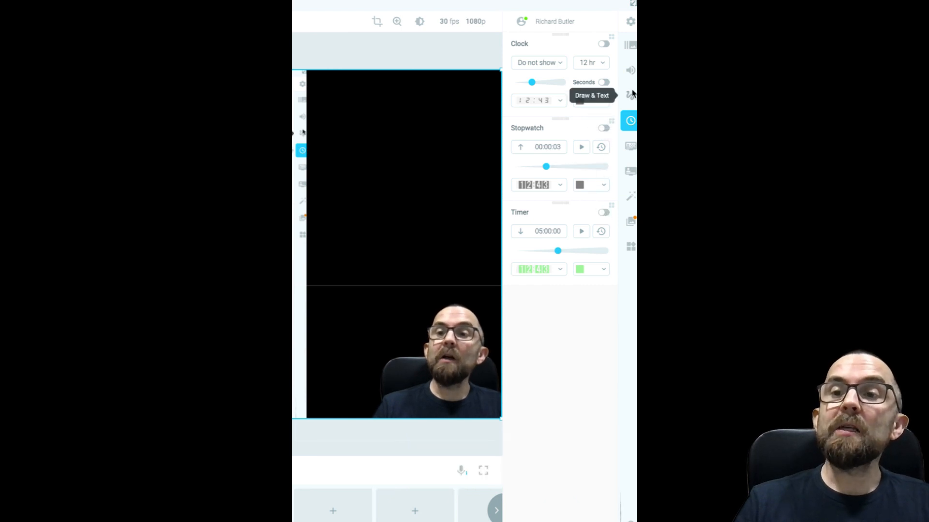
Enable drawing with a light green pencil, sketch a test stroke, then clear it.
{"action": "left_click", "coordinate": [630, 95]}
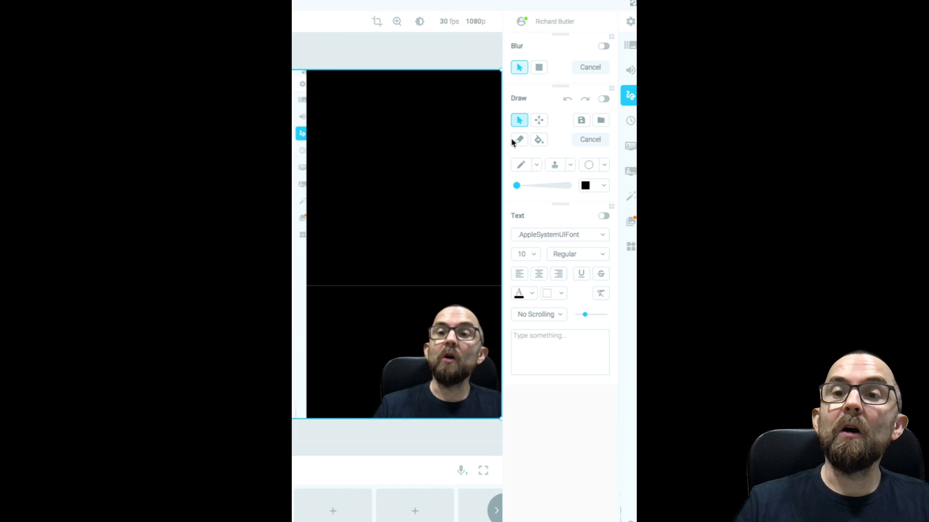
{"action": "mouse_move", "coordinate": [556, 205]}
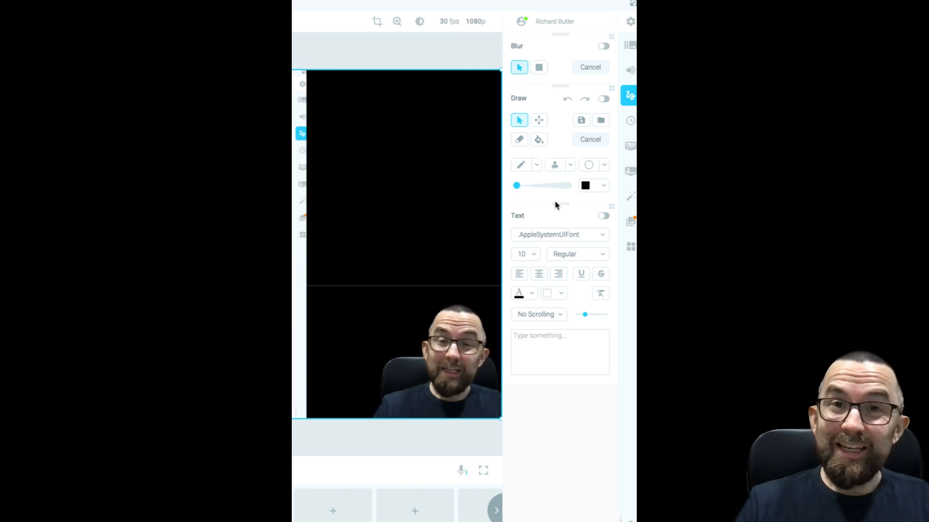
{"action": "mouse_move", "coordinate": [496, 168]}
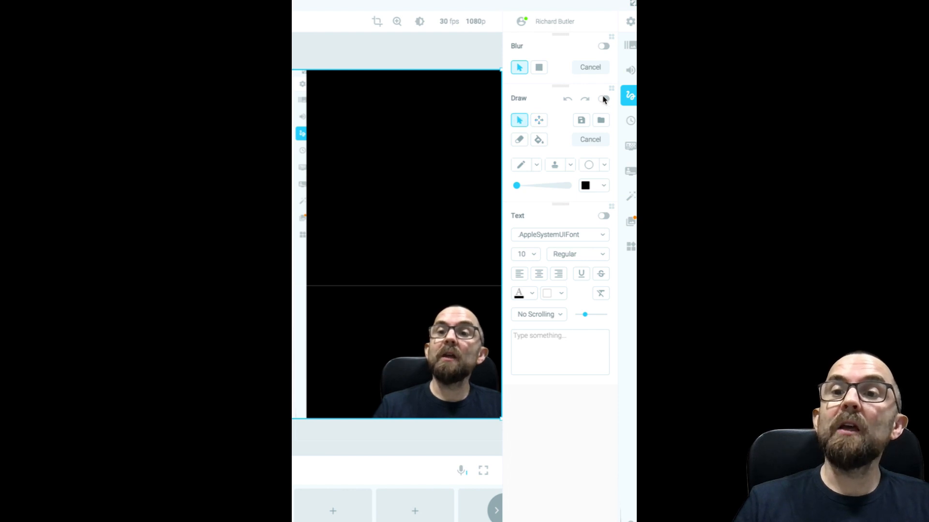
{"action": "left_click", "coordinate": [603, 99]}
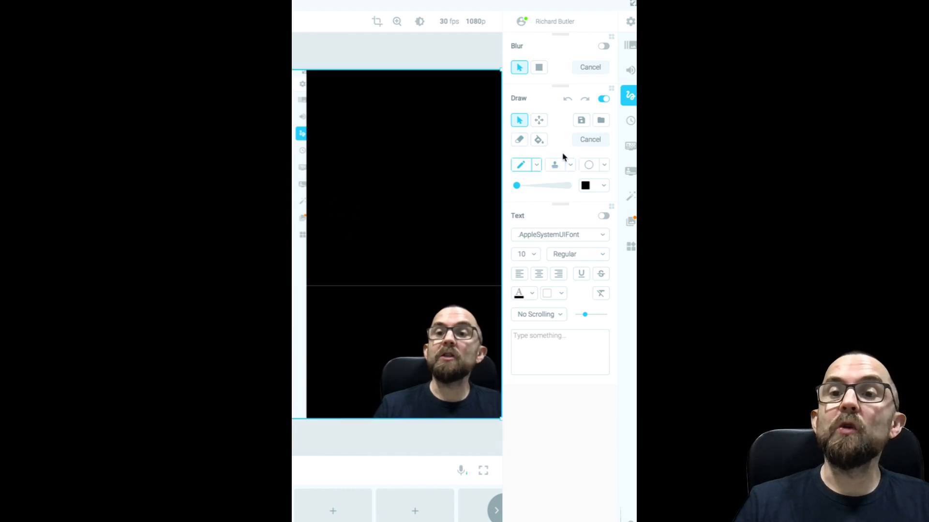
{"action": "left_click", "coordinate": [593, 185]}
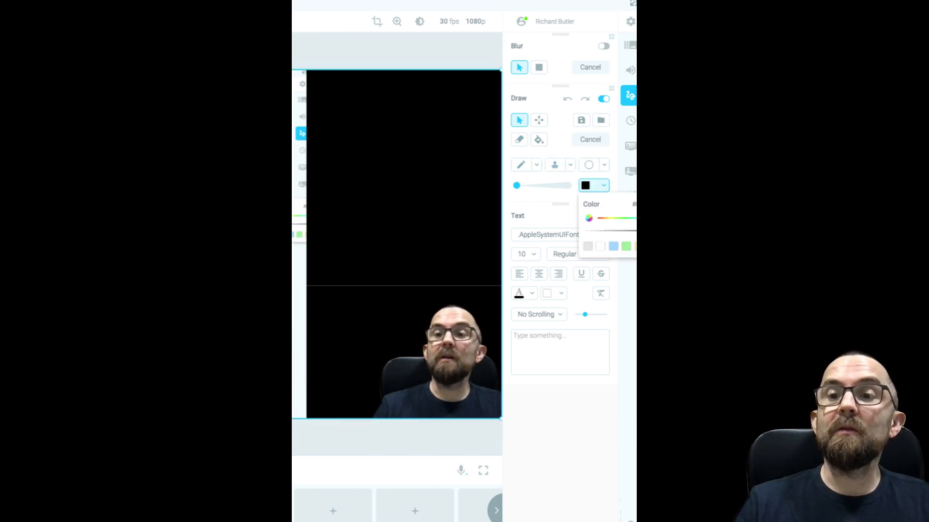
{"action": "left_click", "coordinate": [625, 247]}
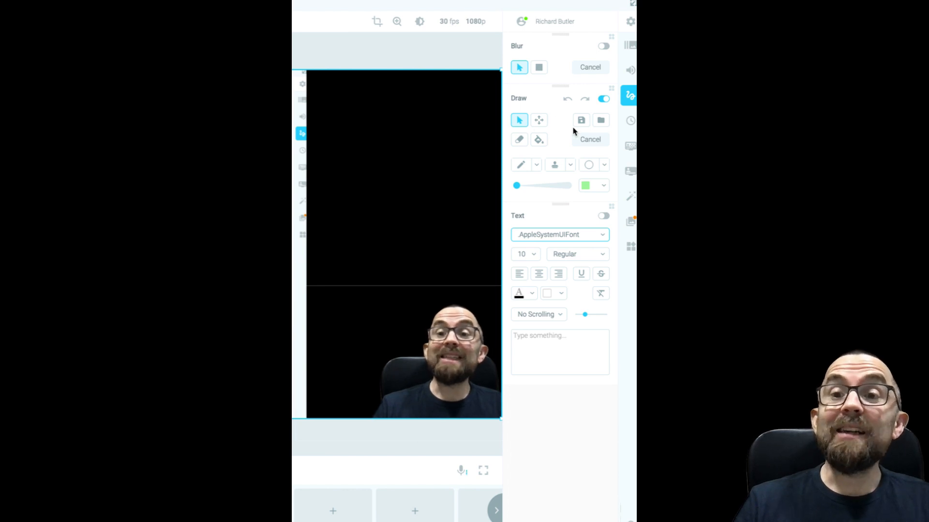
{"action": "left_click", "coordinate": [536, 164]}
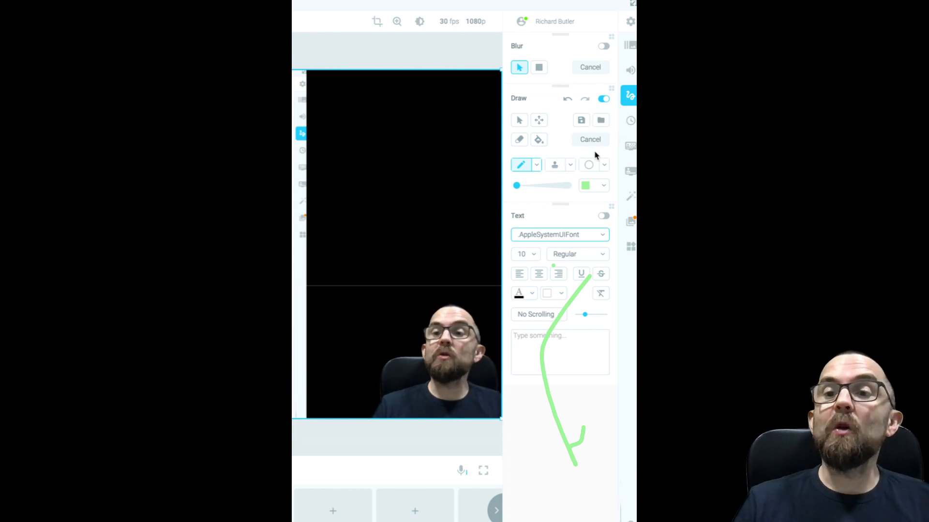
{"action": "left_click", "coordinate": [590, 140]}
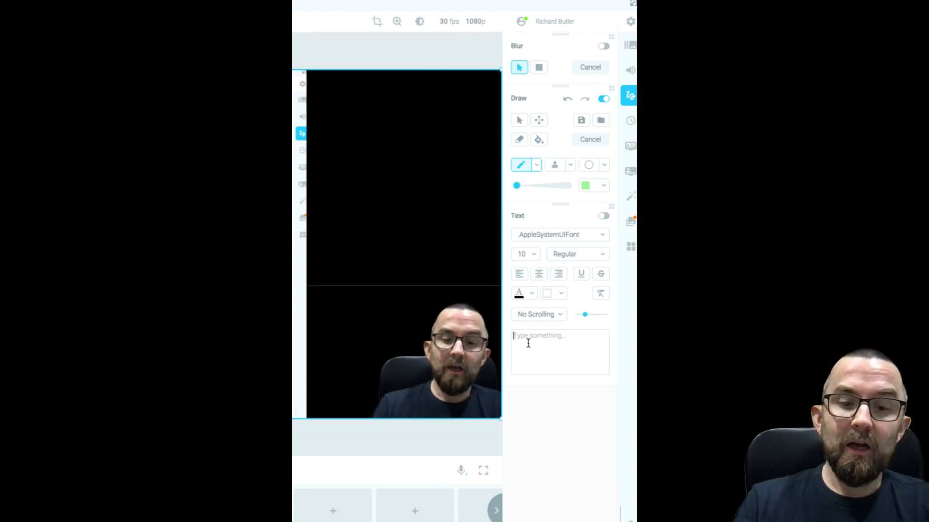
Show the caption 'This is some text' scrolling left to right, then hide it.
{"action": "type", "text": "This is some tex"}
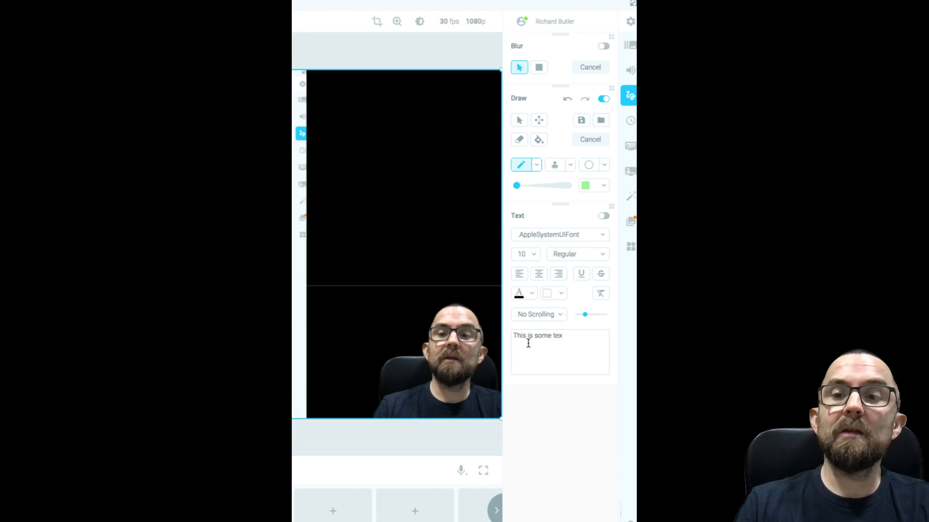
{"action": "left_click", "coordinate": [539, 315]}
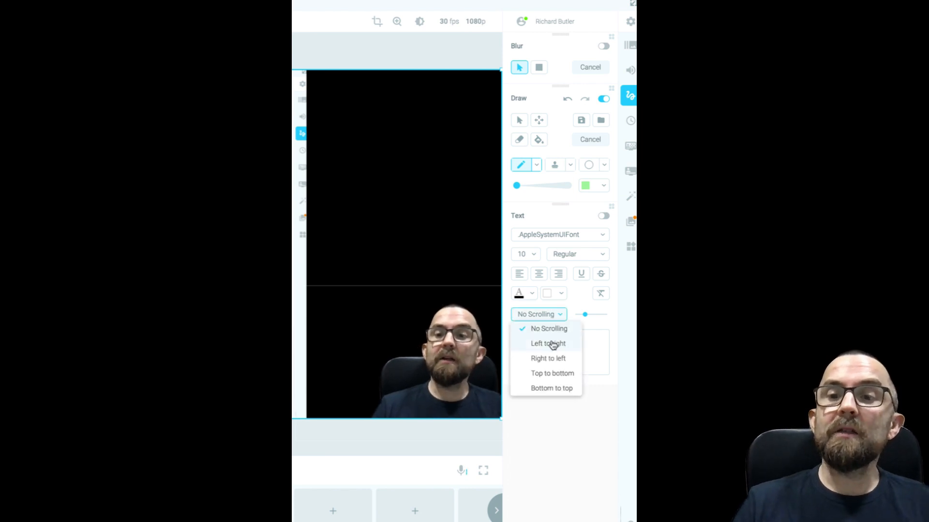
{"action": "left_click", "coordinate": [548, 344]}
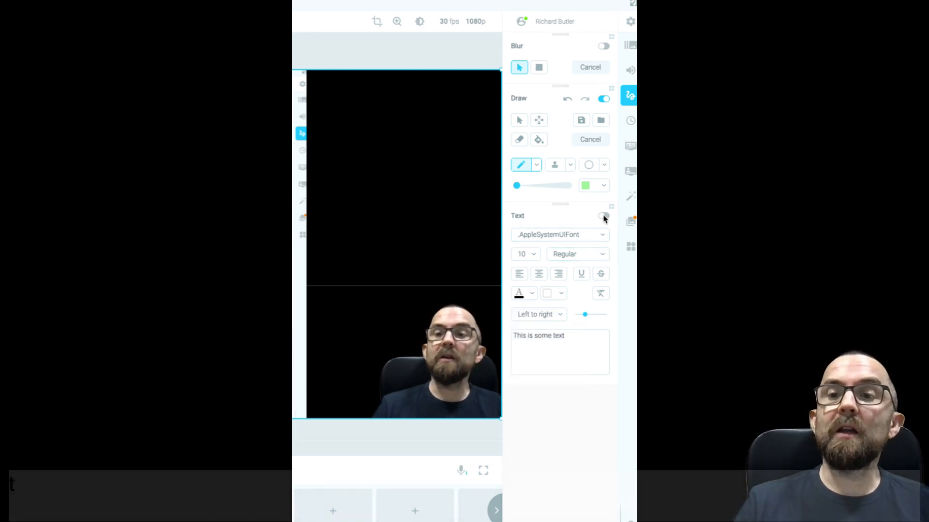
{"action": "left_click", "coordinate": [603, 216]}
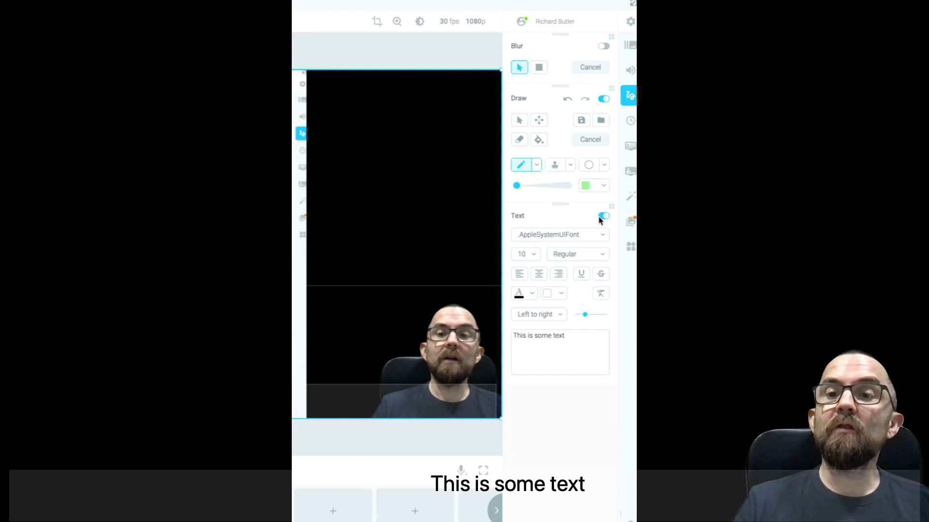
{"action": "left_click", "coordinate": [603, 215]}
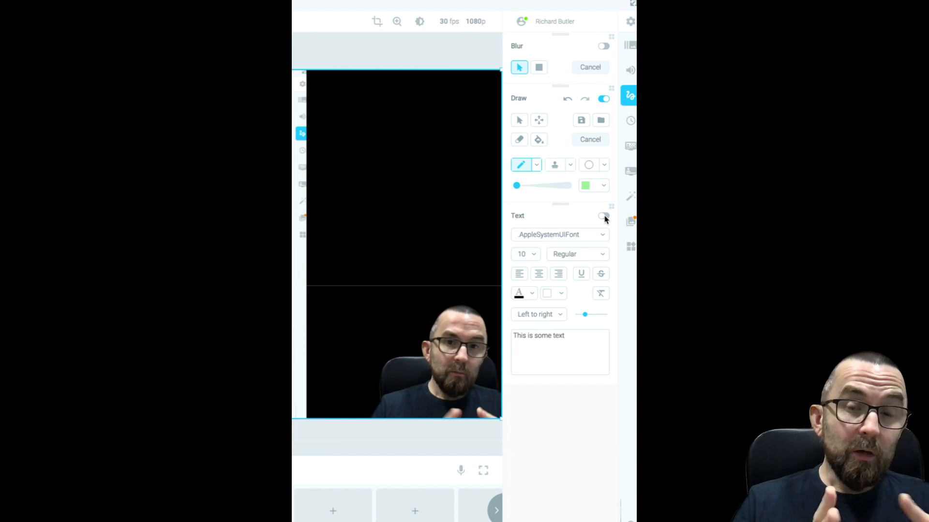
{"action": "mouse_move", "coordinate": [631, 146]}
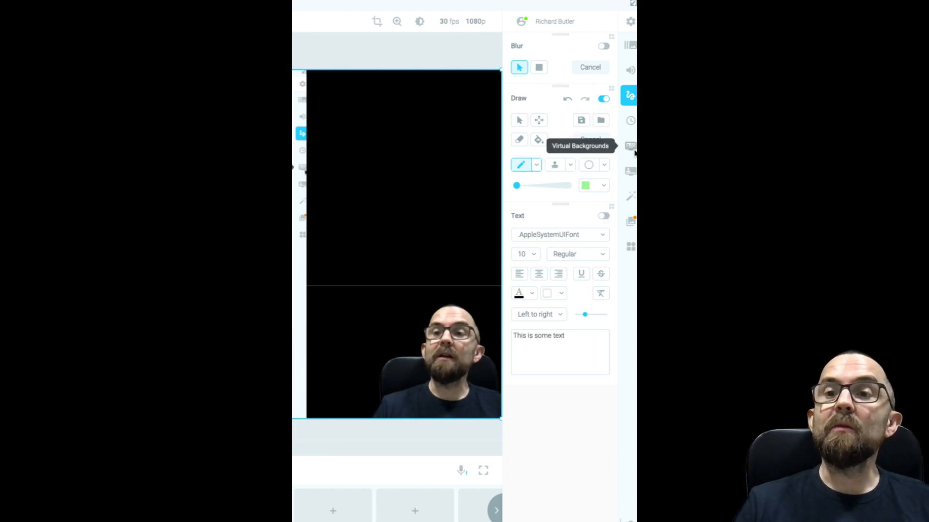
Preview the chroma-key autumn city backdrop, switch it off, then show the lower thirds.
{"action": "left_click", "coordinate": [631, 146]}
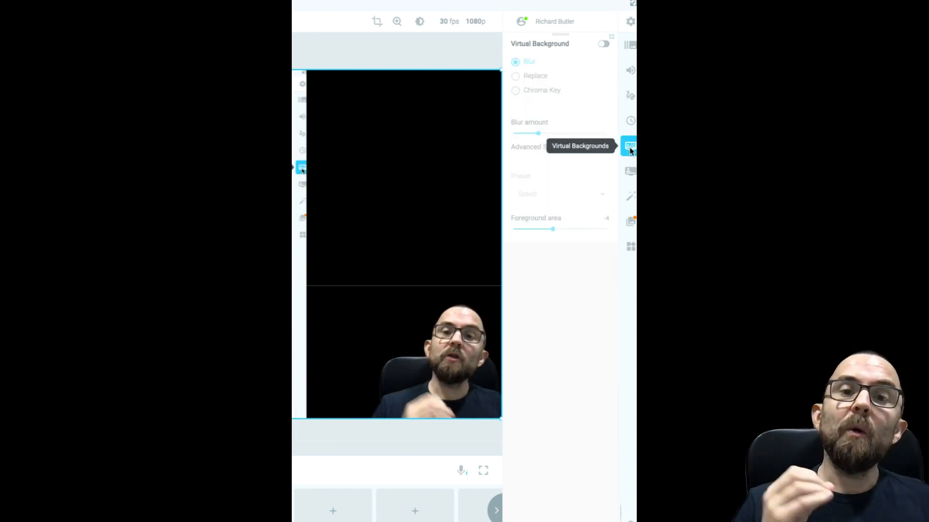
{"action": "left_click", "coordinate": [602, 147]}
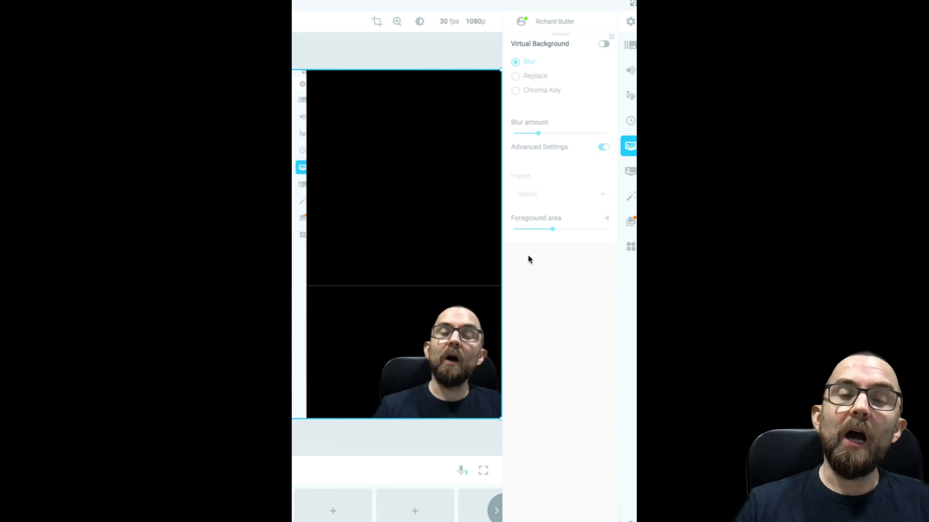
{"action": "mouse_move", "coordinate": [611, 44]}
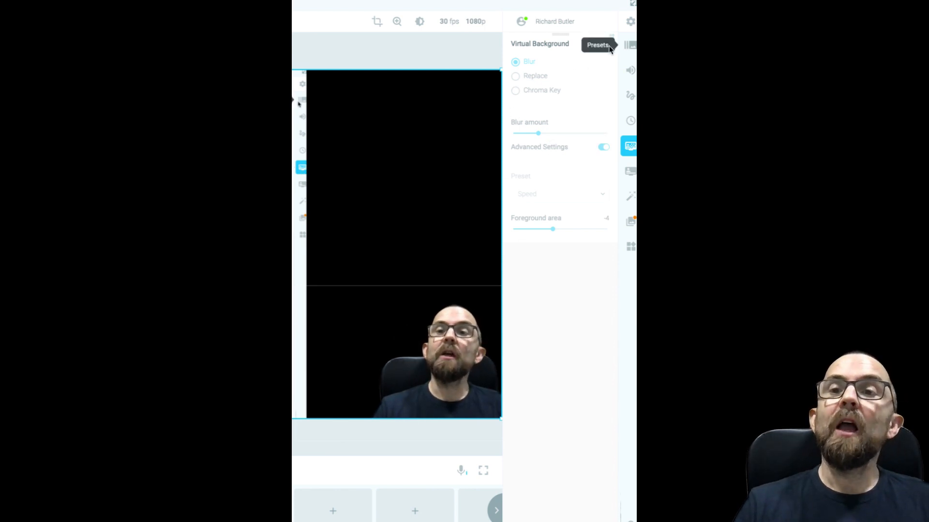
{"action": "left_click", "coordinate": [515, 90]}
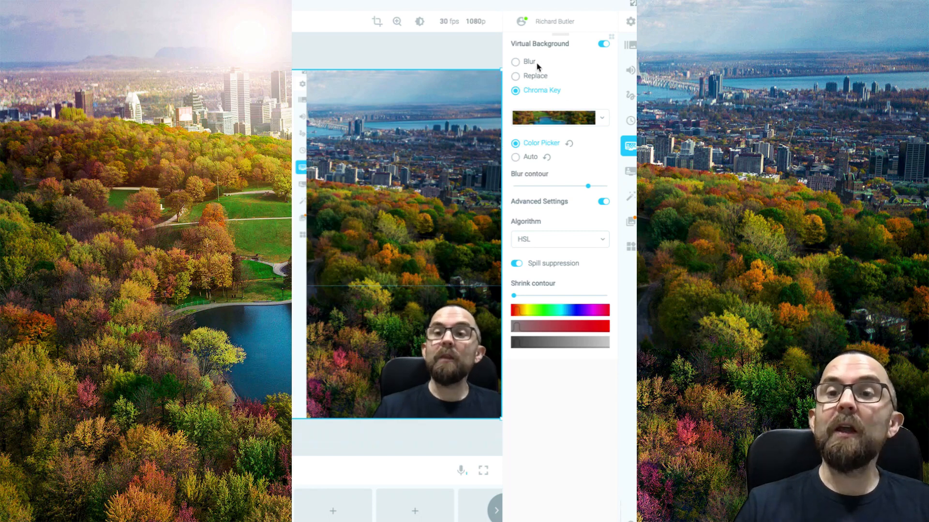
{"action": "left_click", "coordinate": [601, 43]}
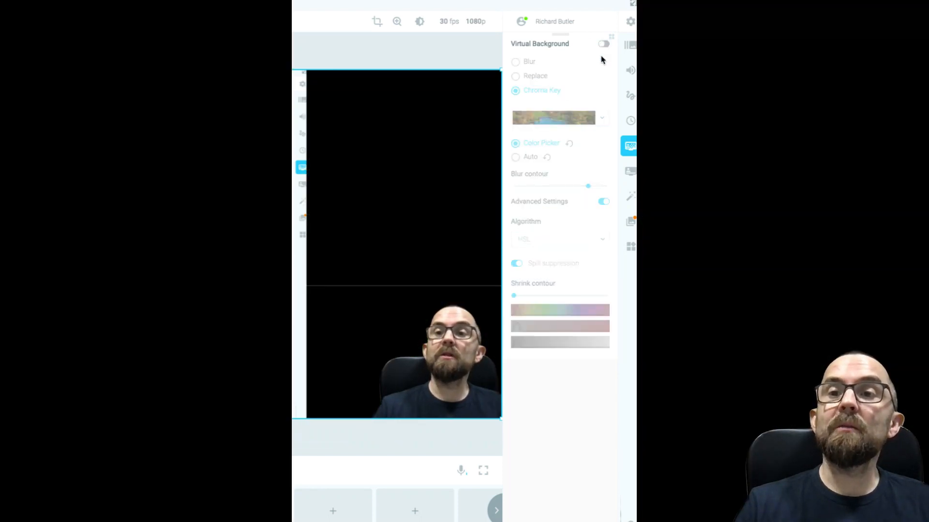
{"action": "left_click", "coordinate": [630, 170]}
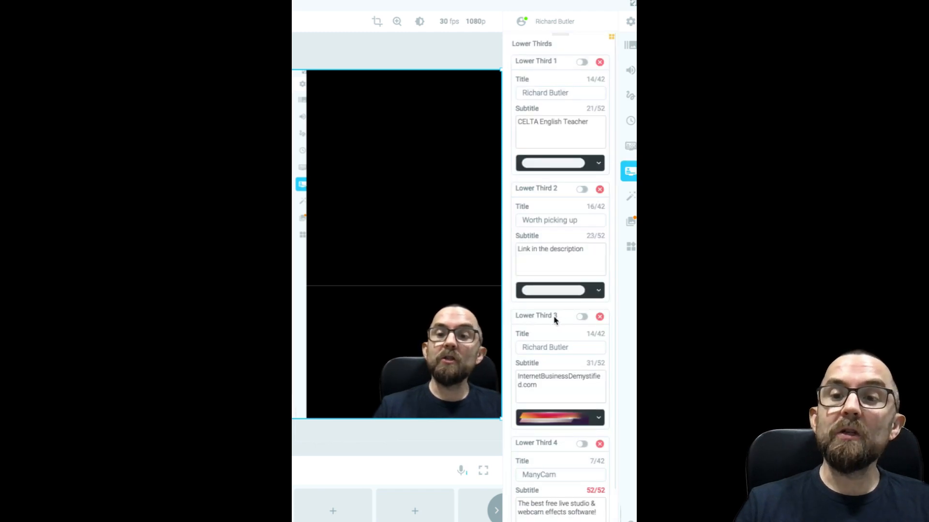
Show Lower Third 4 and Lower Third 5 on the stream, then switch them off.
{"action": "scroll", "scroll_direction": "down", "scroll_amount": 3}
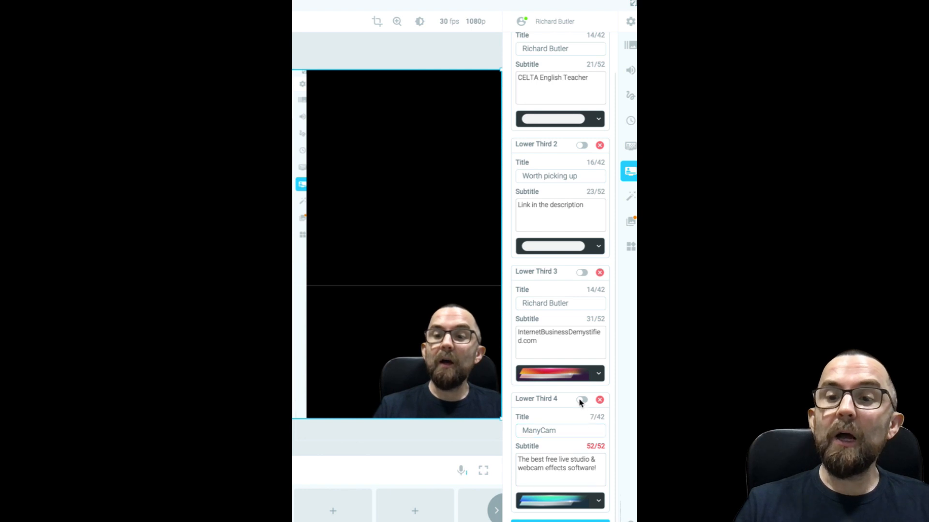
{"action": "left_click", "coordinate": [581, 400]}
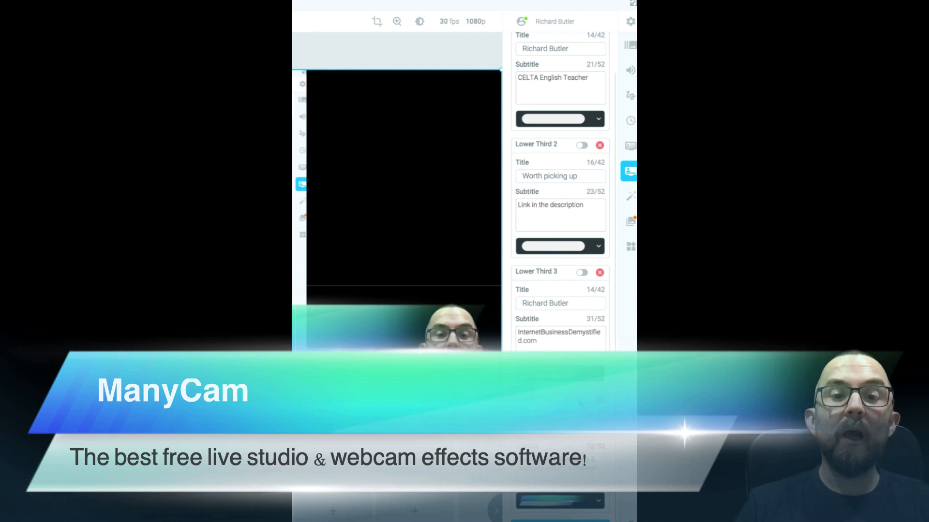
{"action": "scroll", "scroll_direction": "down", "scroll_amount": 3}
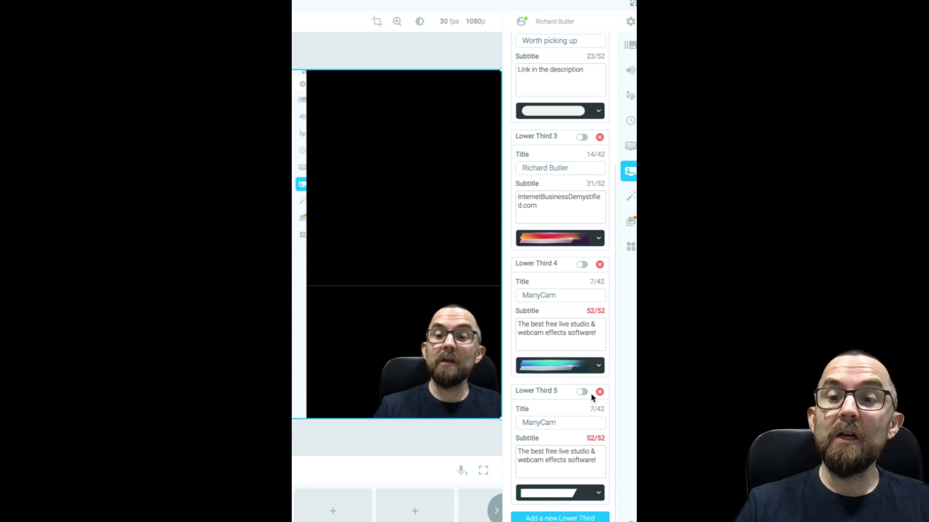
{"action": "left_click", "coordinate": [581, 392]}
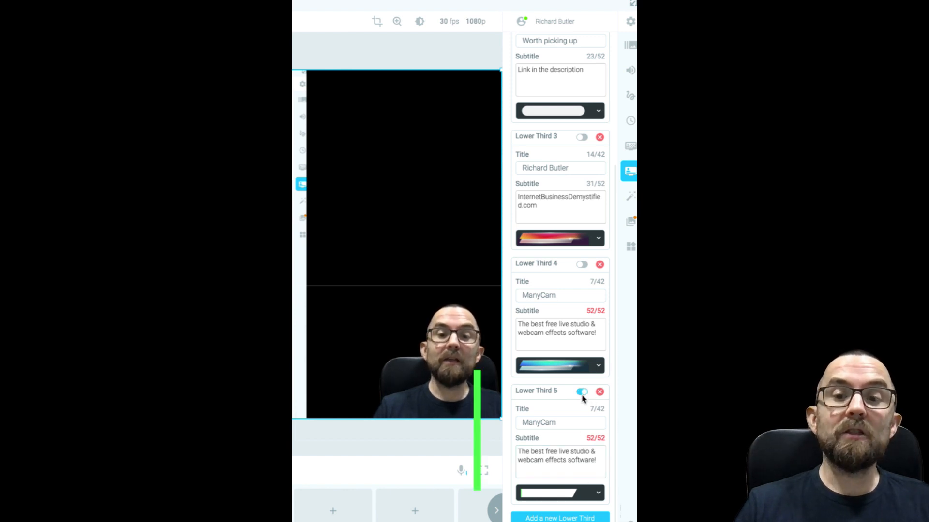
{"action": "left_click", "coordinate": [581, 391]}
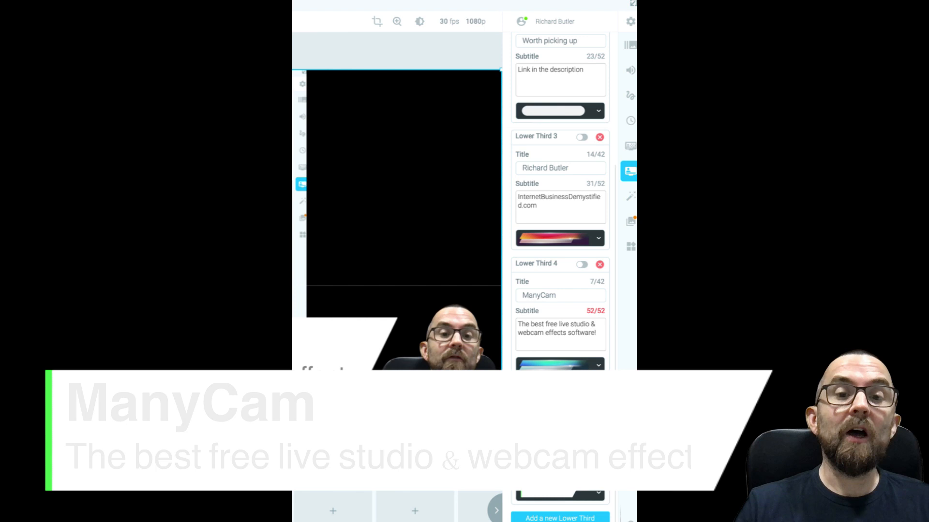
{"action": "left_click", "coordinate": [560, 517]}
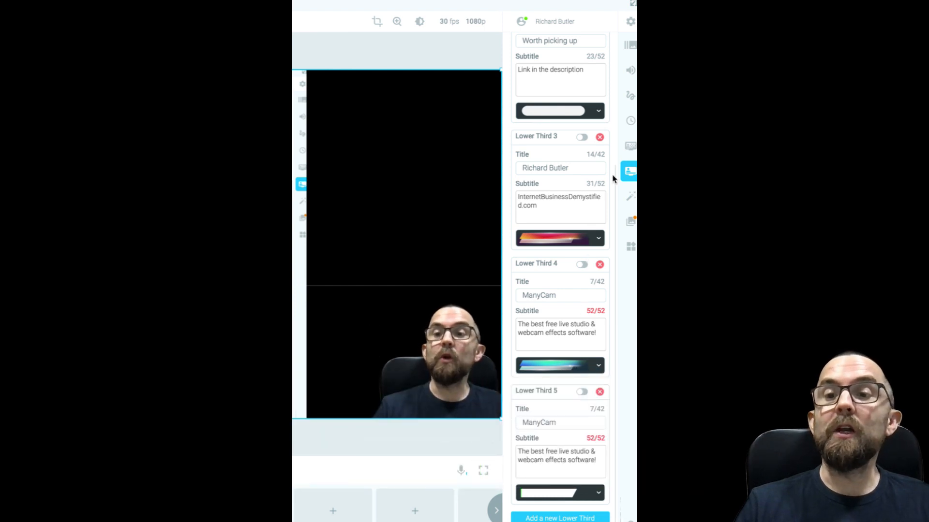
{"action": "mouse_move", "coordinate": [631, 197]}
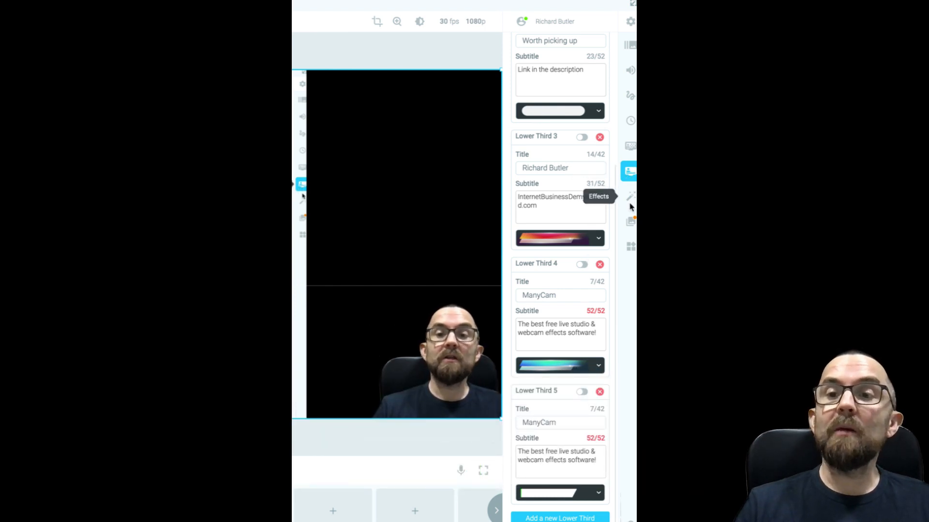
Browse the GIFs and Sports folders, apply the Kitty face mask, and dismiss its prompt.
{"action": "left_click", "coordinate": [630, 196]}
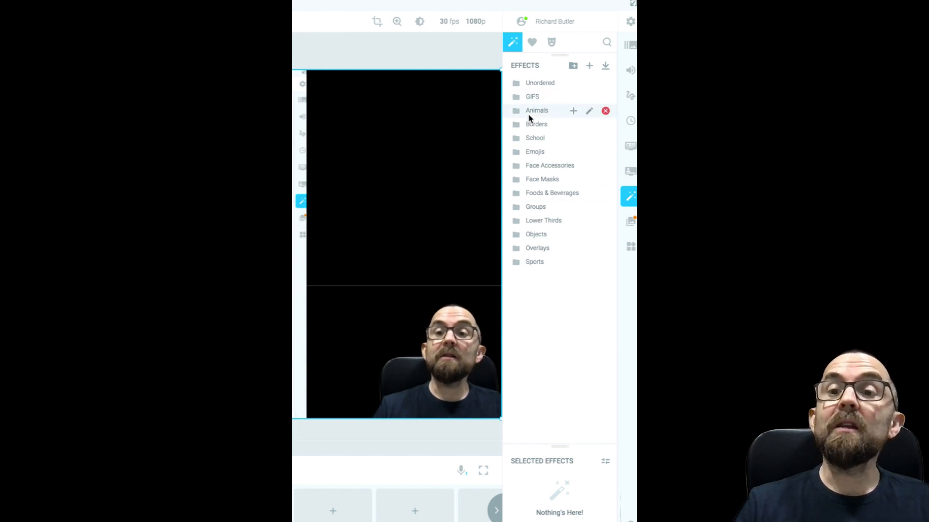
{"action": "mouse_move", "coordinate": [539, 97]}
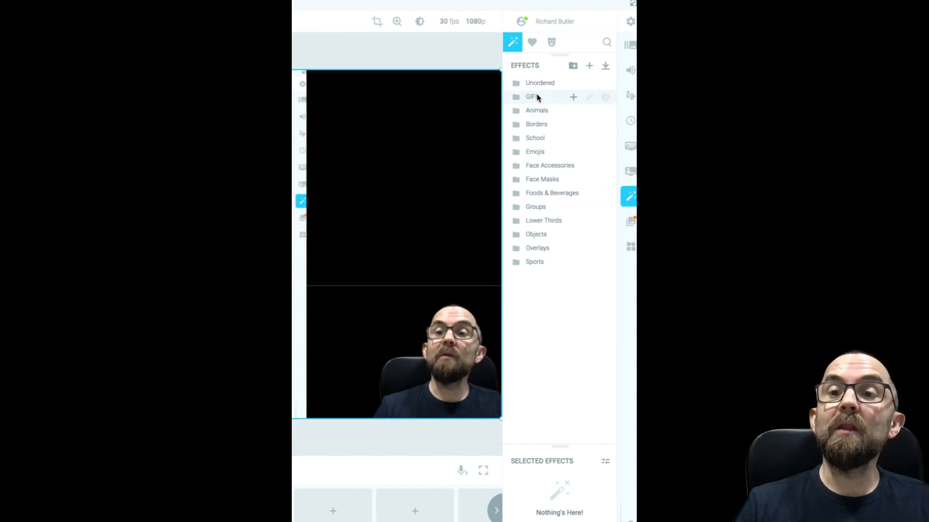
{"action": "left_click", "coordinate": [531, 96]}
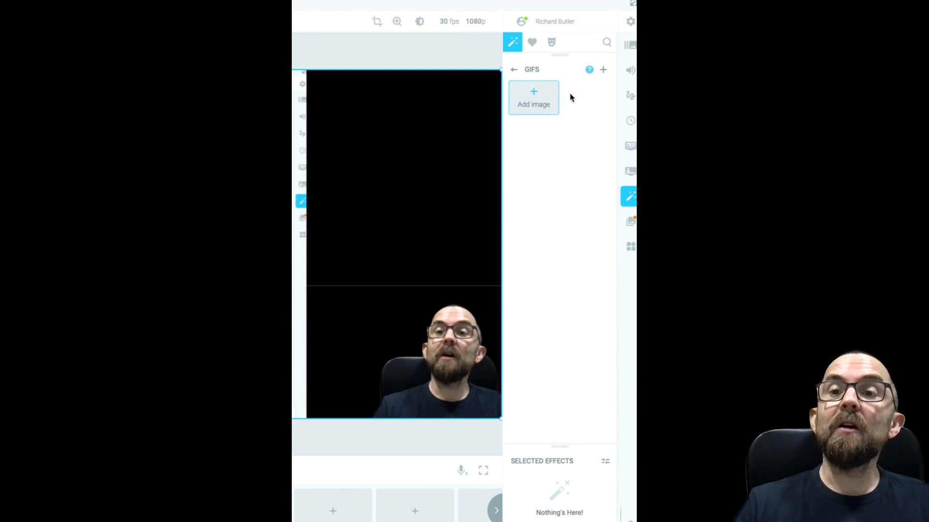
{"action": "left_click", "coordinate": [515, 70]}
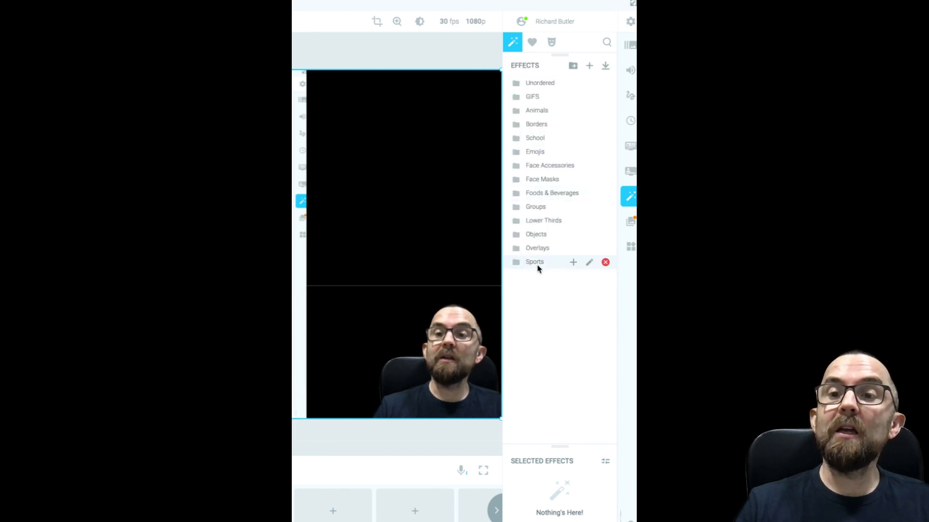
{"action": "left_click", "coordinate": [543, 221]}
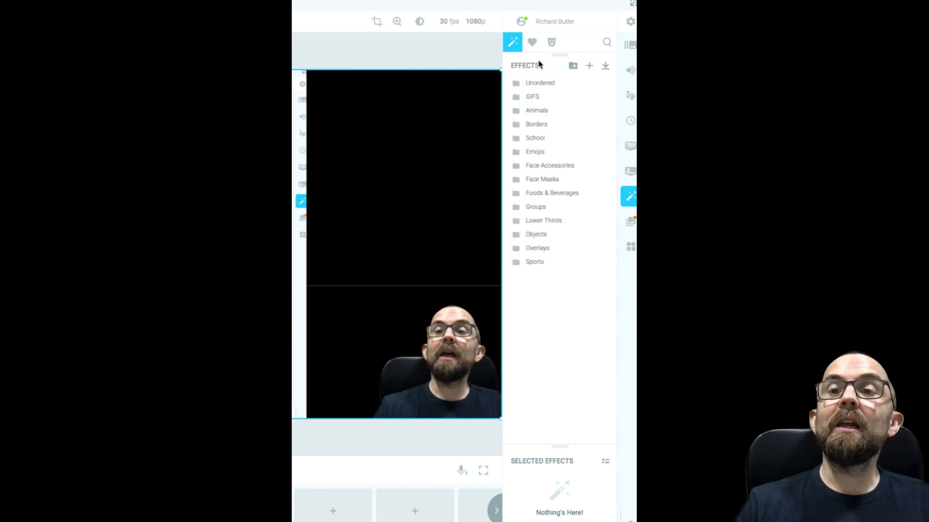
{"action": "left_click", "coordinate": [547, 41]}
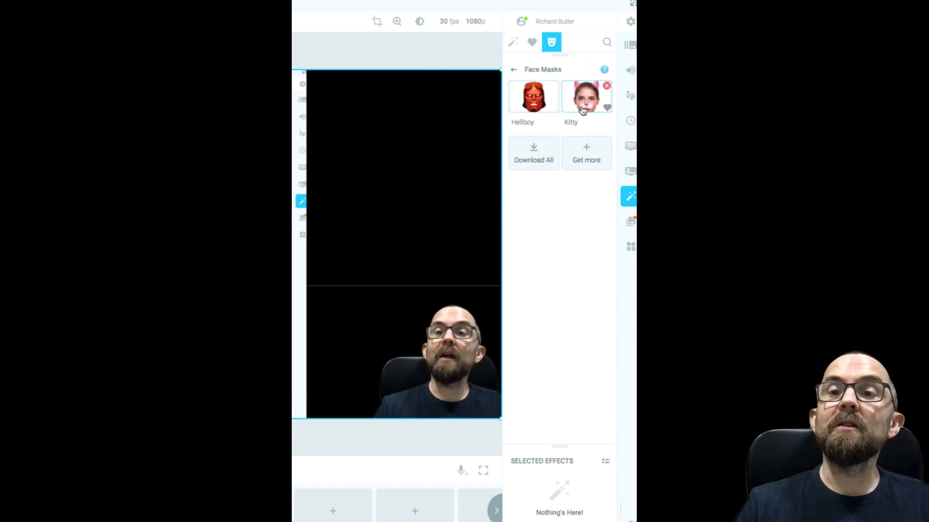
{"action": "left_click", "coordinate": [586, 96]}
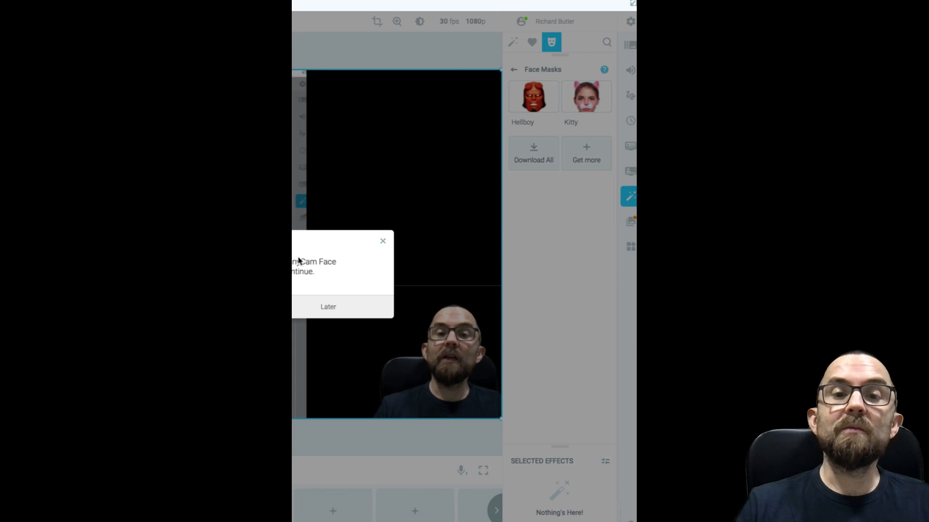
{"action": "mouse_move", "coordinate": [356, 309]}
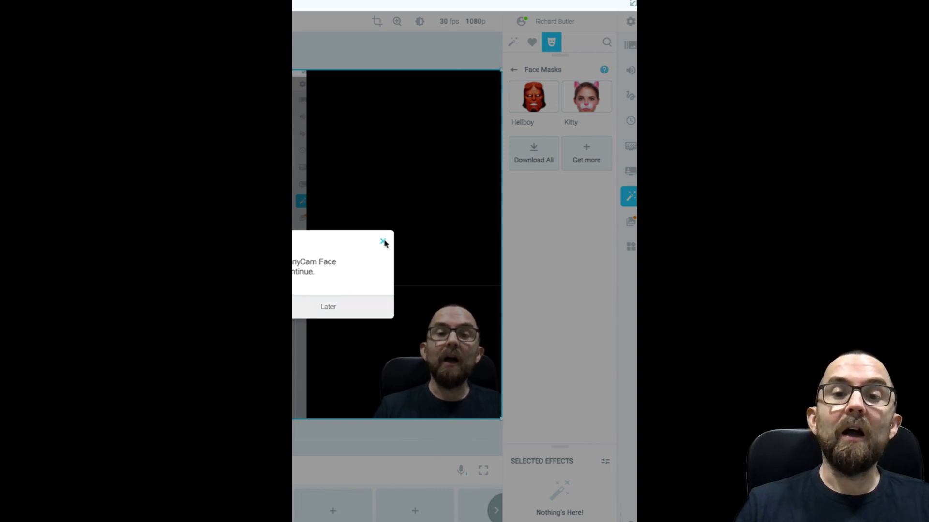
{"action": "left_click", "coordinate": [382, 242]}
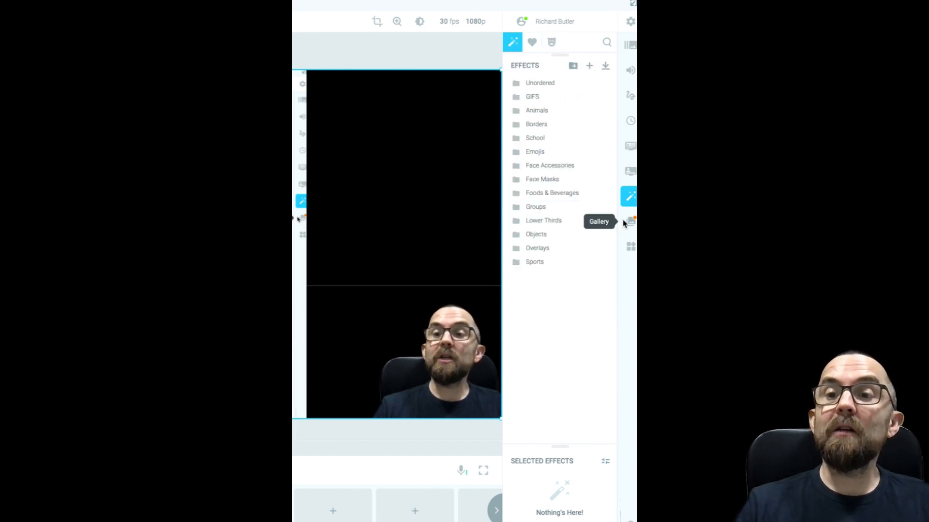
Glance at the Gallery, then show saved lower thirds like 'Worth picking up'.
{"action": "left_click", "coordinate": [630, 221]}
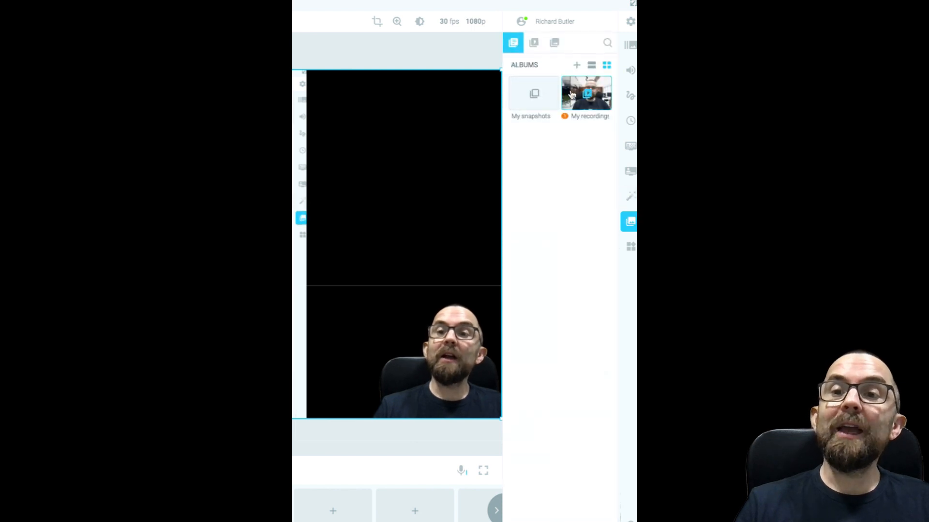
{"action": "mouse_move", "coordinate": [573, 136]}
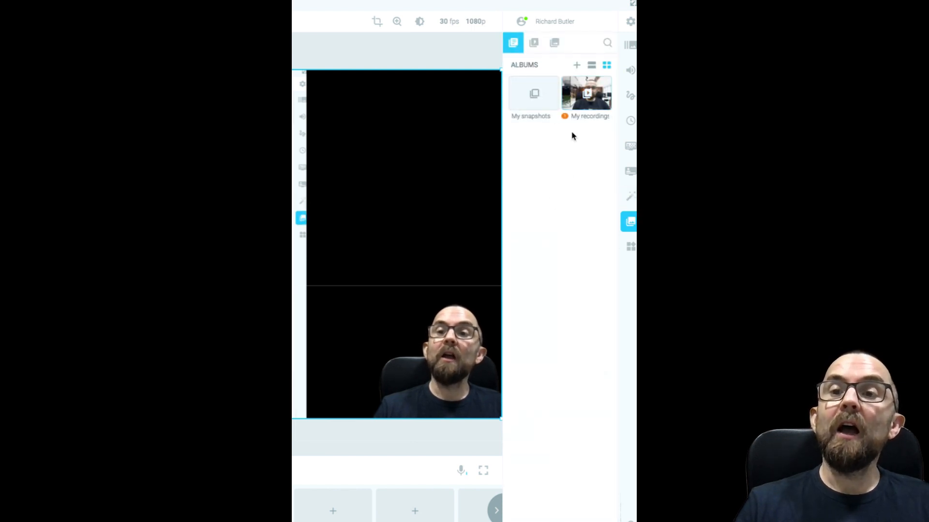
{"action": "mouse_move", "coordinate": [595, 164]}
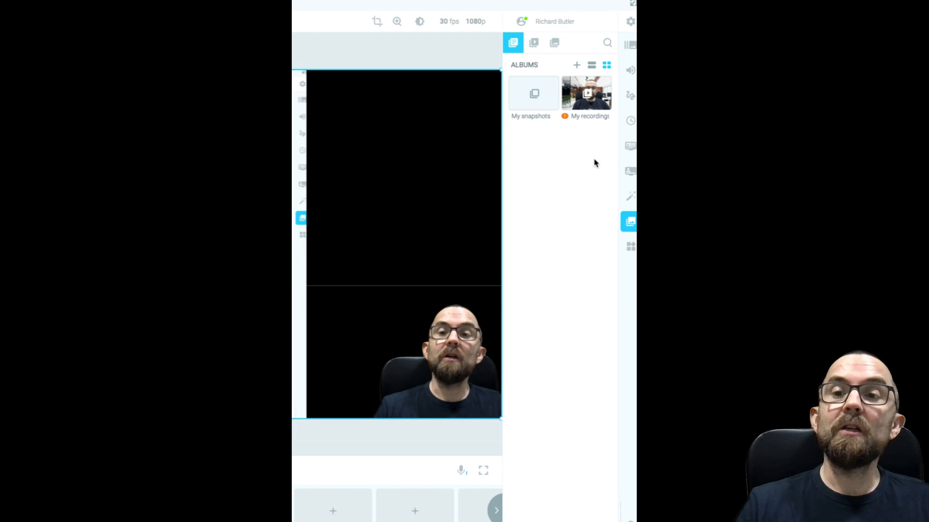
{"action": "left_click", "coordinate": [630, 247]}
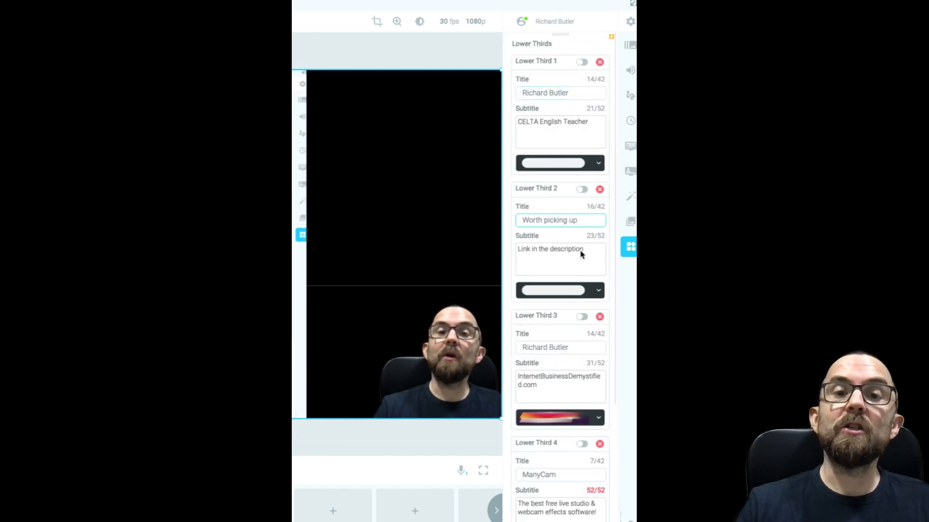
{"action": "mouse_move", "coordinate": [577, 245]}
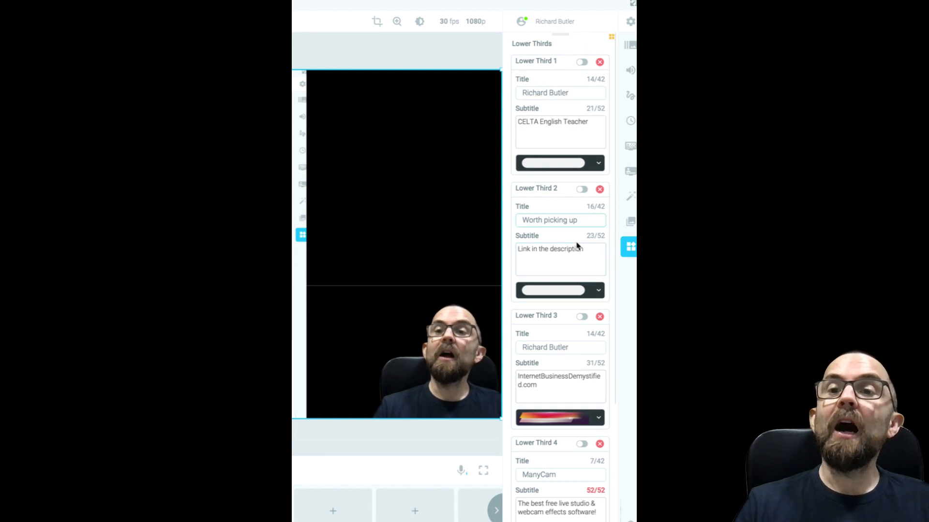
{"action": "mouse_move", "coordinate": [634, 20]}
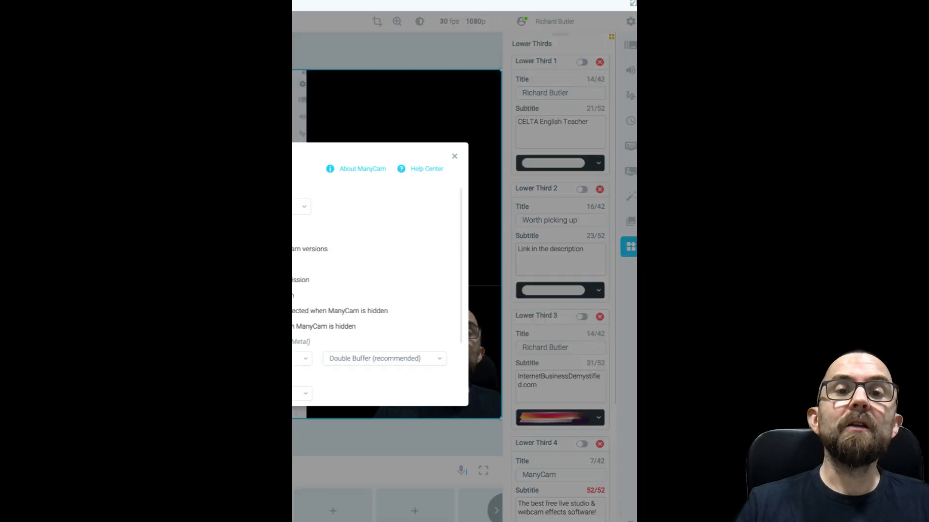
{"action": "mouse_move", "coordinate": [456, 149]}
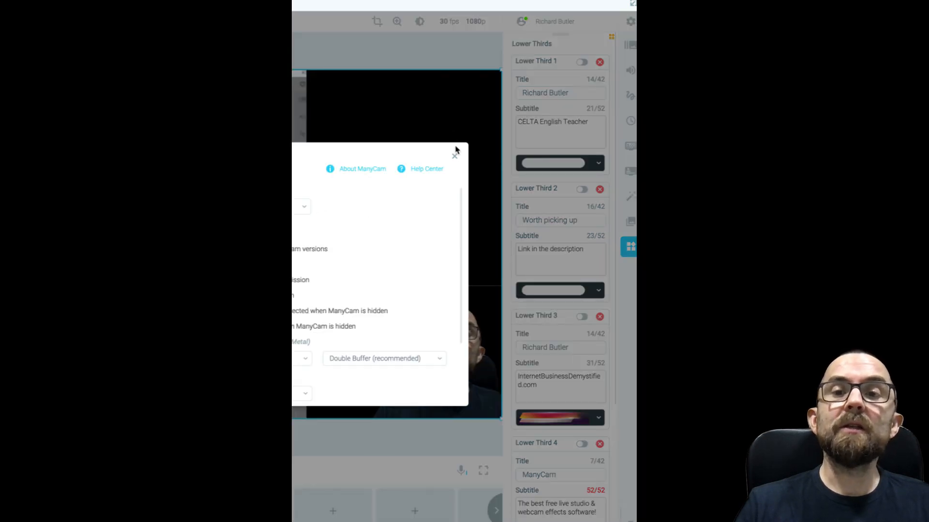
{"action": "mouse_move", "coordinate": [455, 158]}
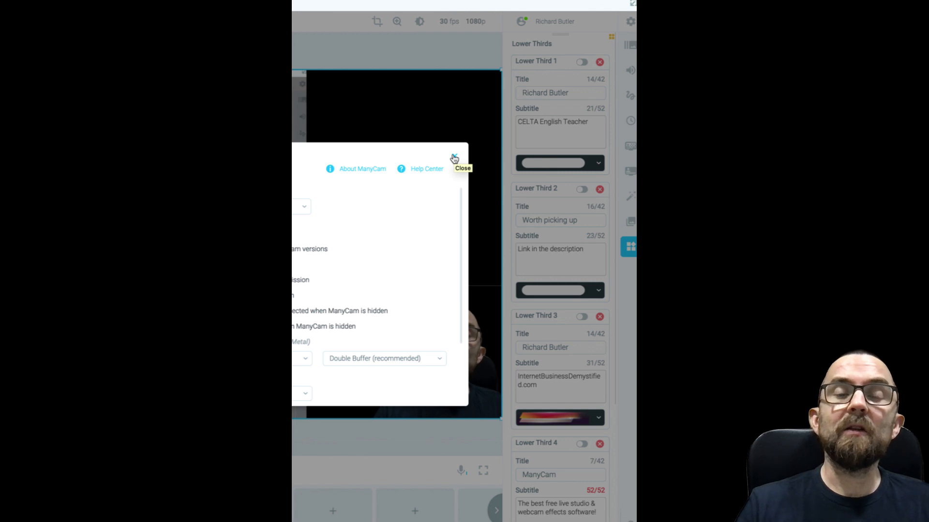
{"action": "left_click", "coordinate": [452, 159]}
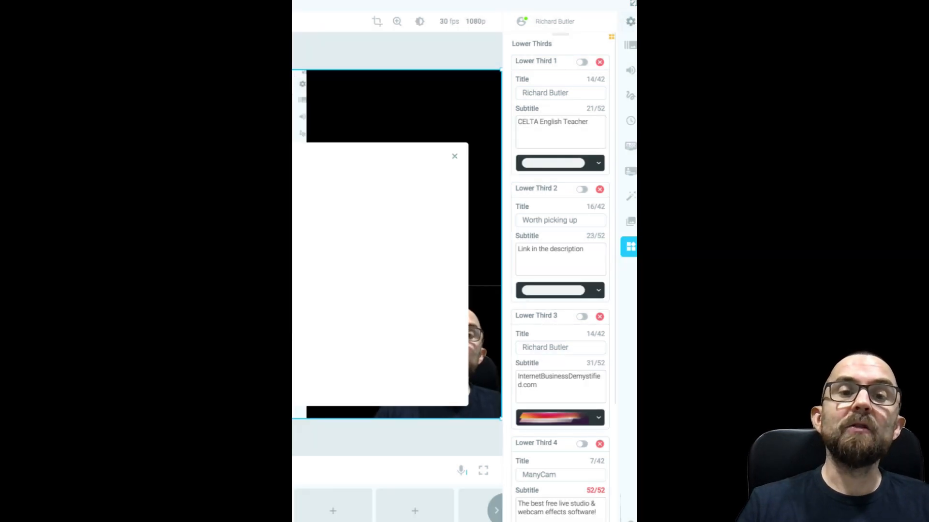
{"action": "left_click", "coordinate": [454, 156]}
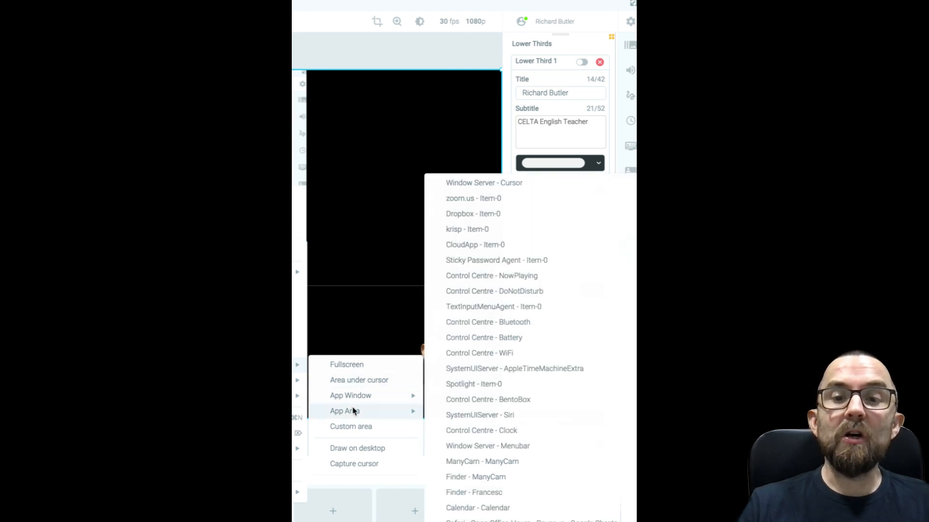
{"action": "mouse_move", "coordinate": [366, 417]}
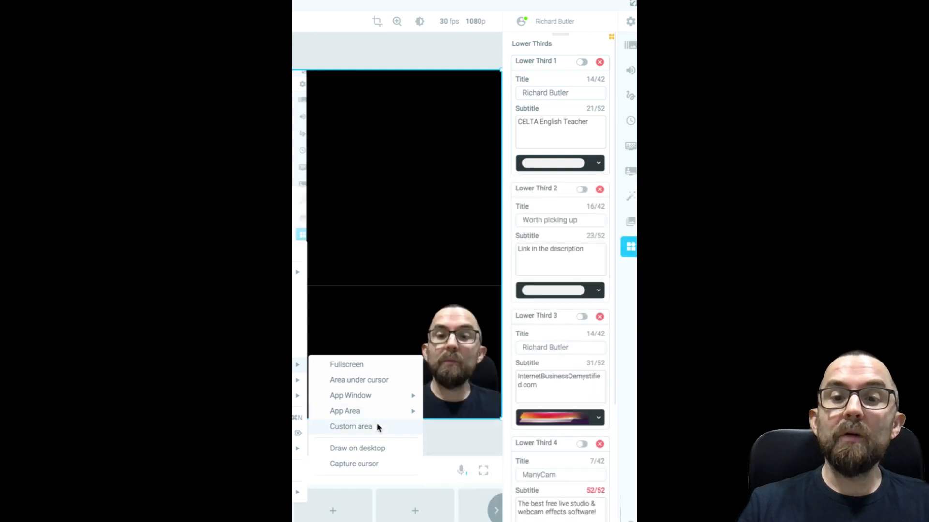
{"action": "mouse_move", "coordinate": [372, 464]}
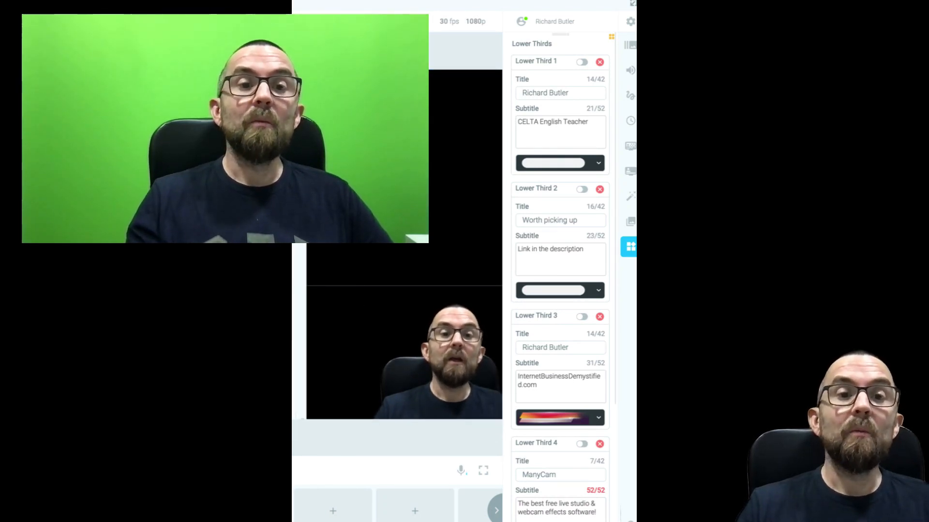
{"action": "mouse_move", "coordinate": [630, 147]}
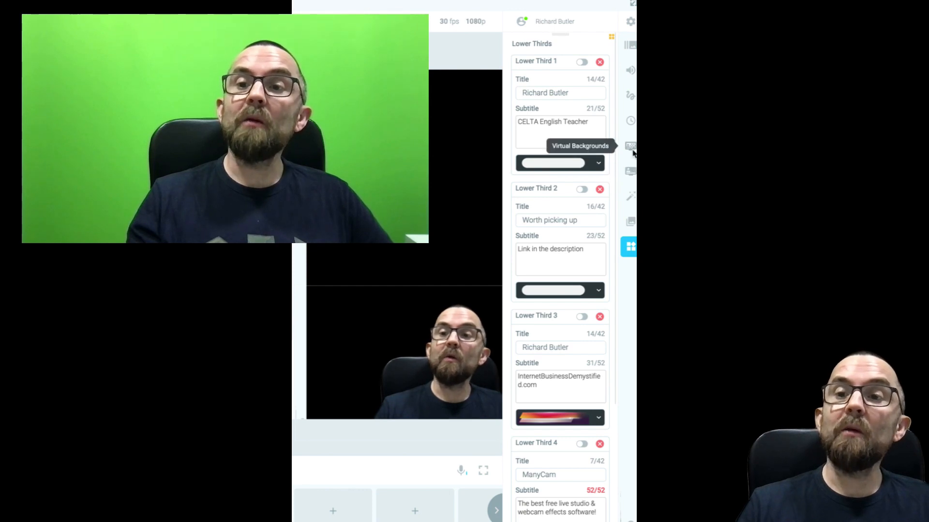
Enable the webcam layer's virtual background in Replace mode with a Transparent backdrop.
{"action": "left_click", "coordinate": [630, 146]}
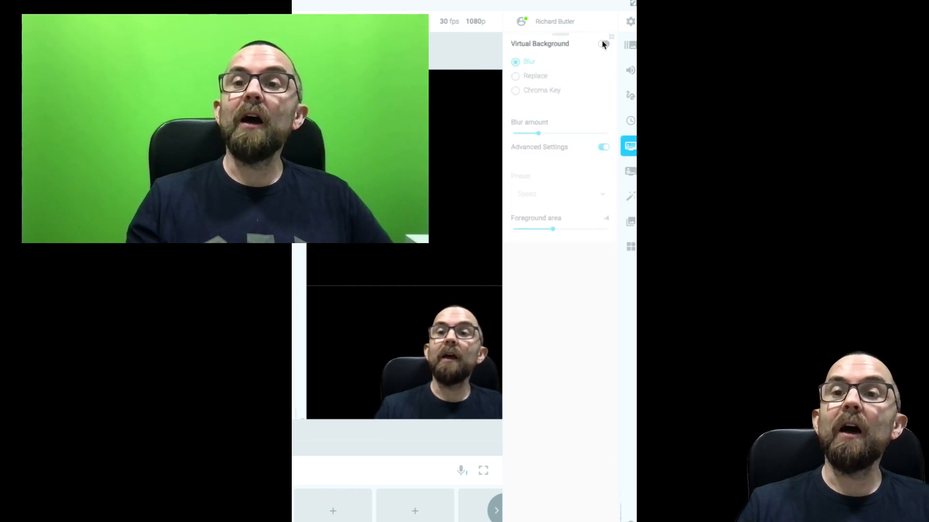
{"action": "left_click", "coordinate": [603, 45]}
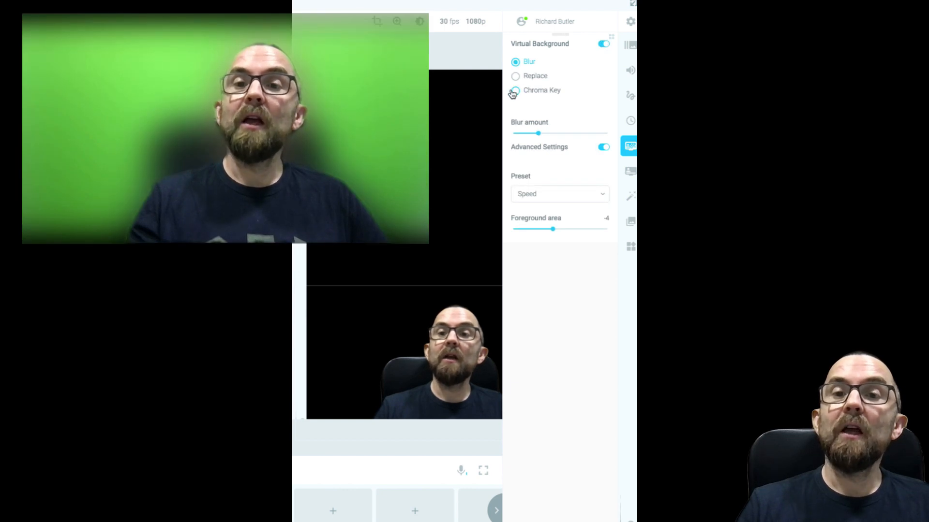
{"action": "left_click", "coordinate": [514, 76]}
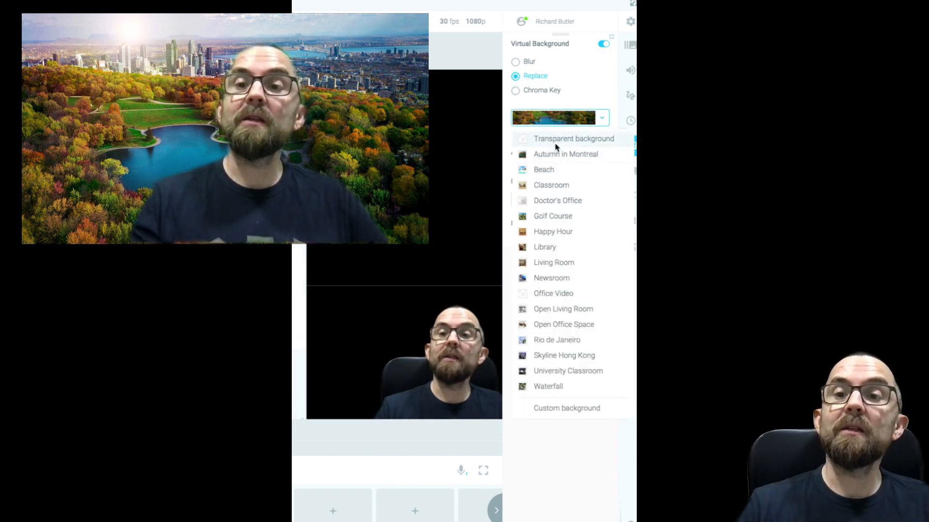
{"action": "left_click", "coordinate": [573, 139]}
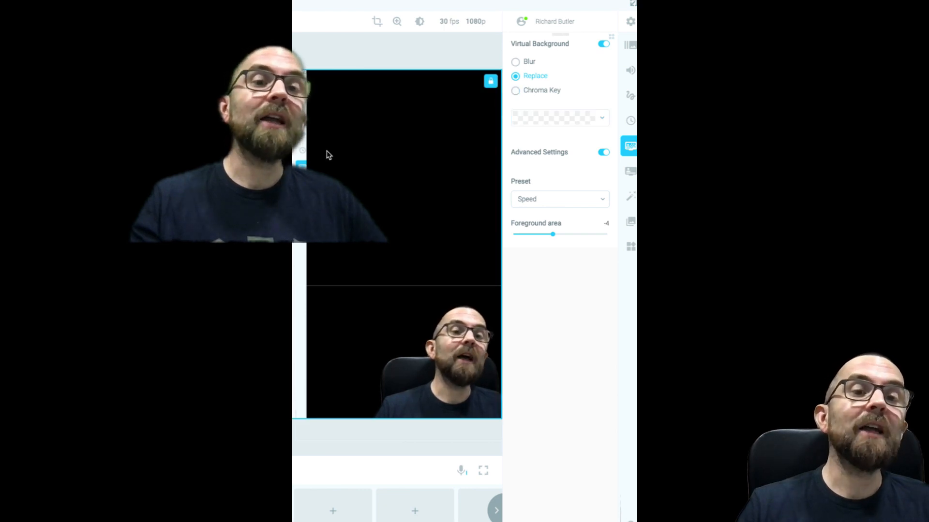
Switch background removal to Chroma Key, try Auto, then settle on Color Picker.
{"action": "left_click", "coordinate": [515, 91]}
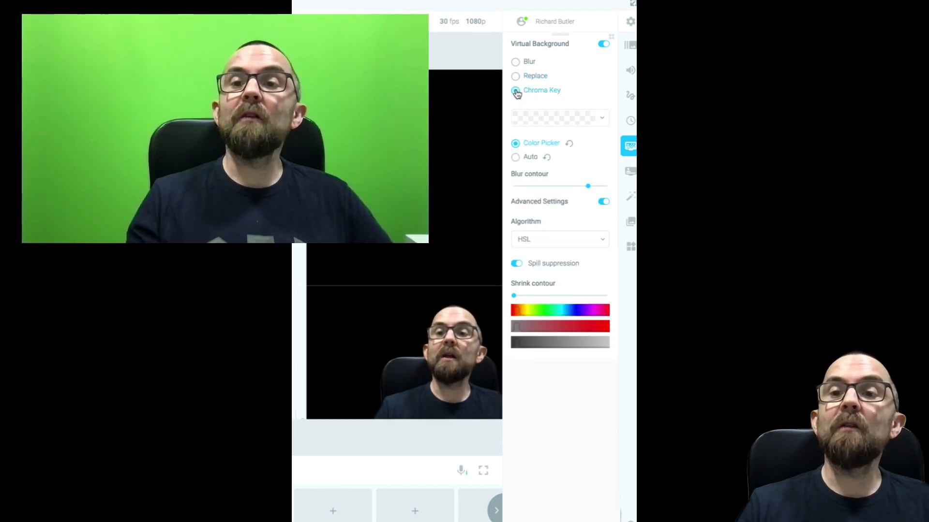
{"action": "left_click", "coordinate": [515, 90]}
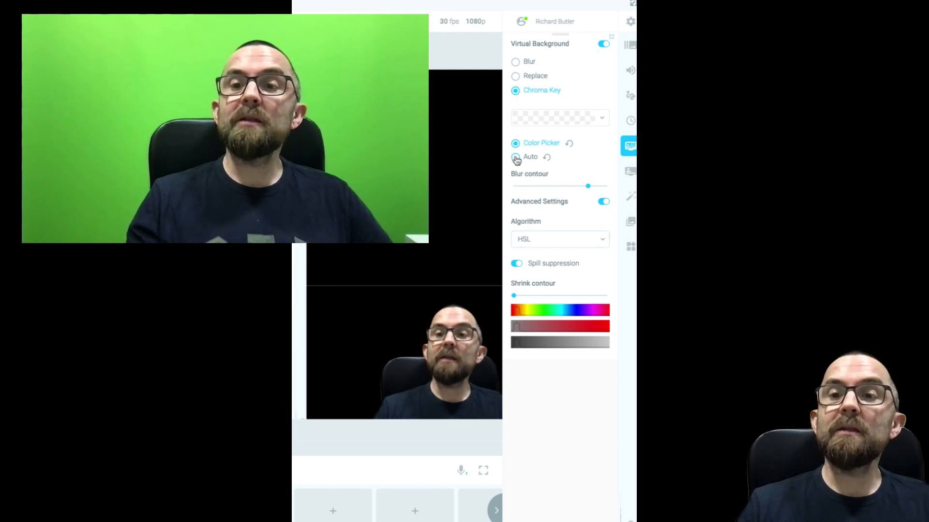
{"action": "left_click", "coordinate": [515, 157]}
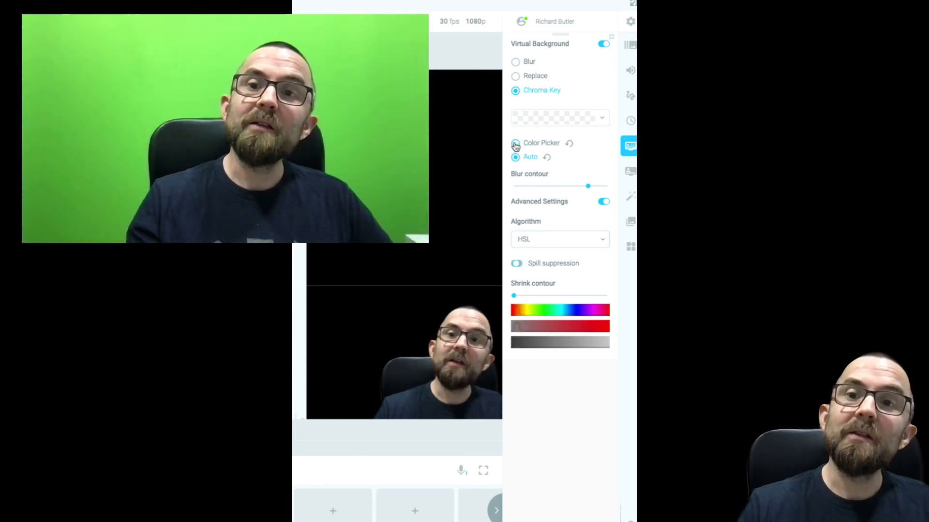
{"action": "left_click", "coordinate": [515, 143]}
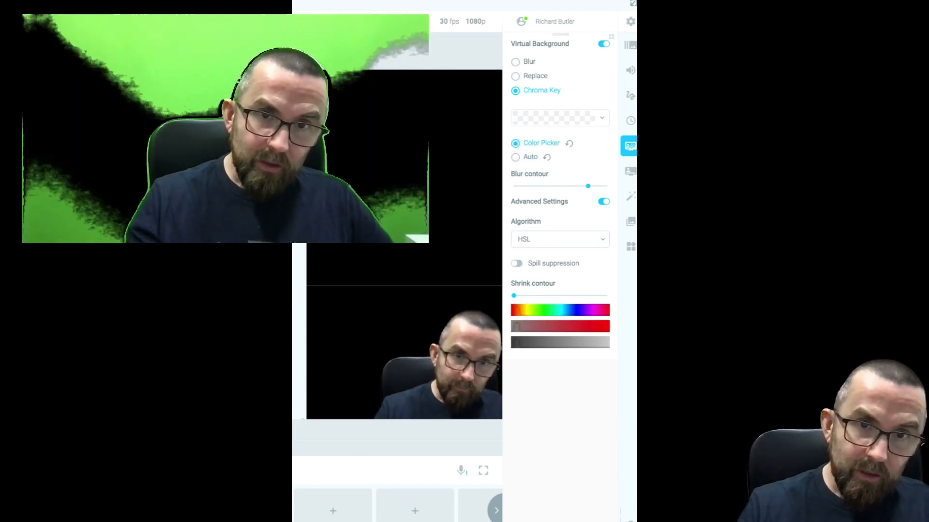